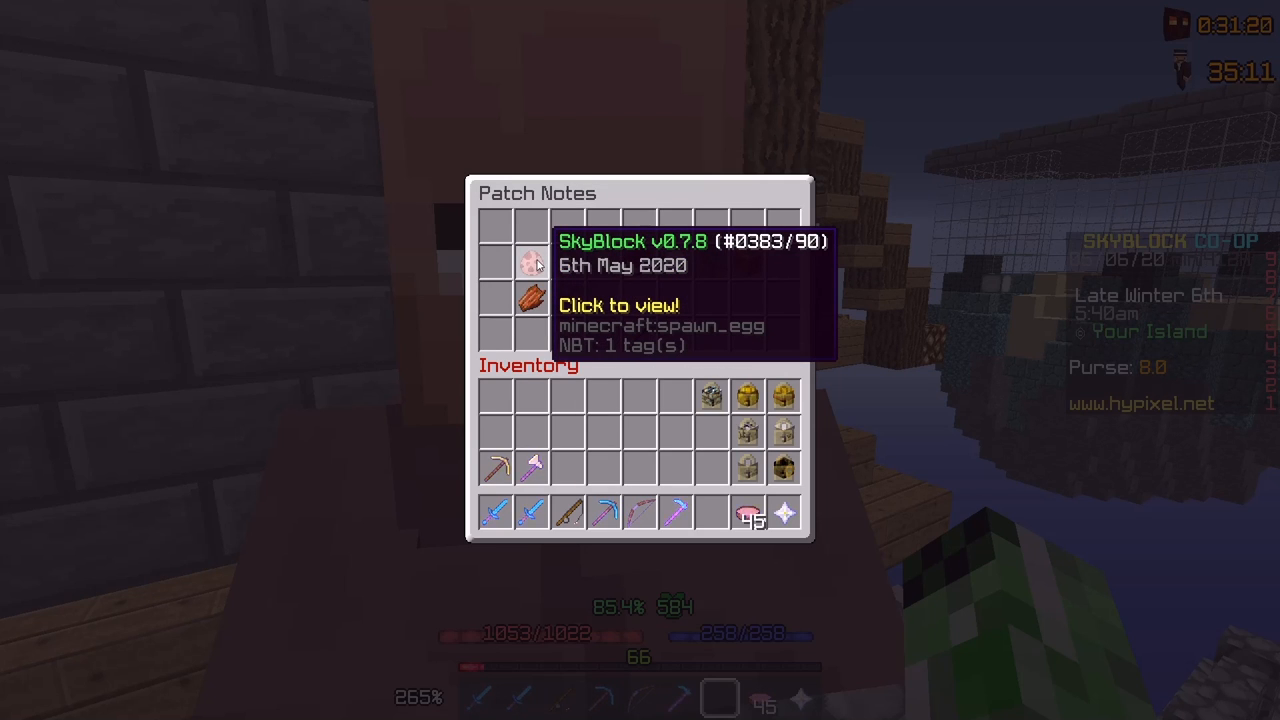
# Step: Select the SkyBlock v0.7.8 spawn egg to open its Pet Update forum post
pyautogui.click(534, 262)
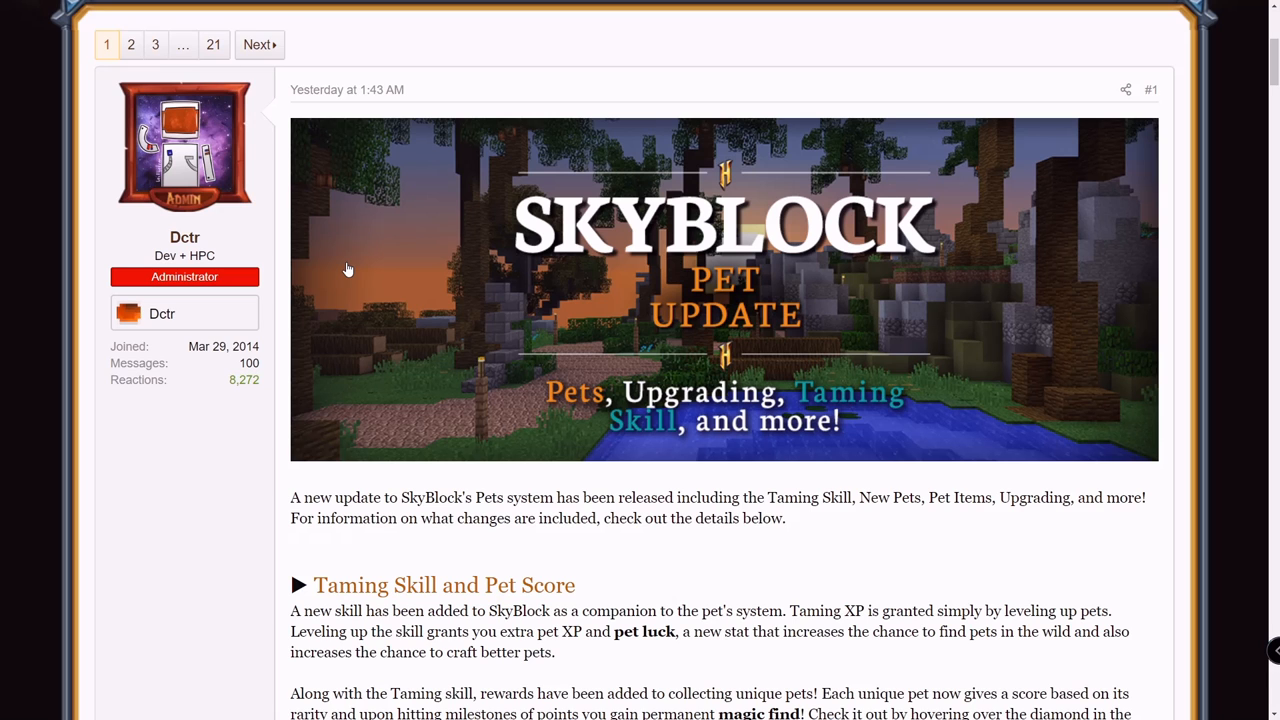
# Step: Read down past the Taming Skill section, highlighting 'magic find', to the New Pets list
pyautogui.scroll(-3)
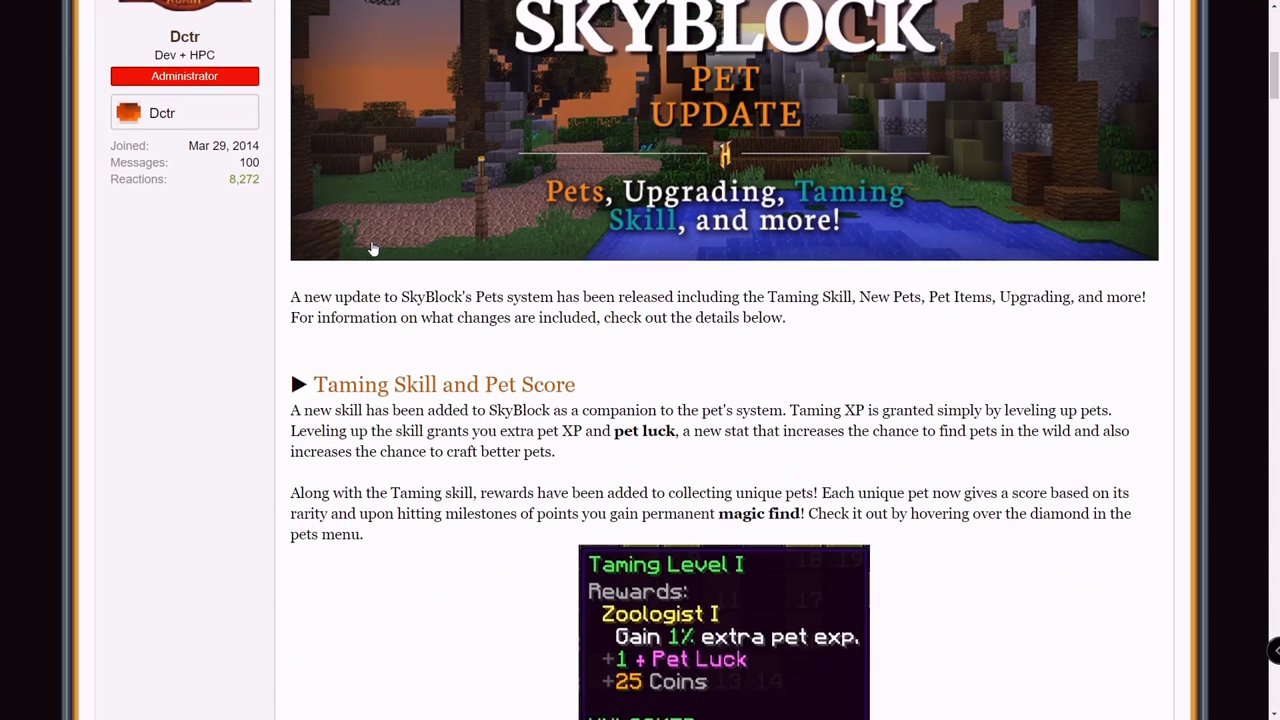
pyautogui.scroll(-3)
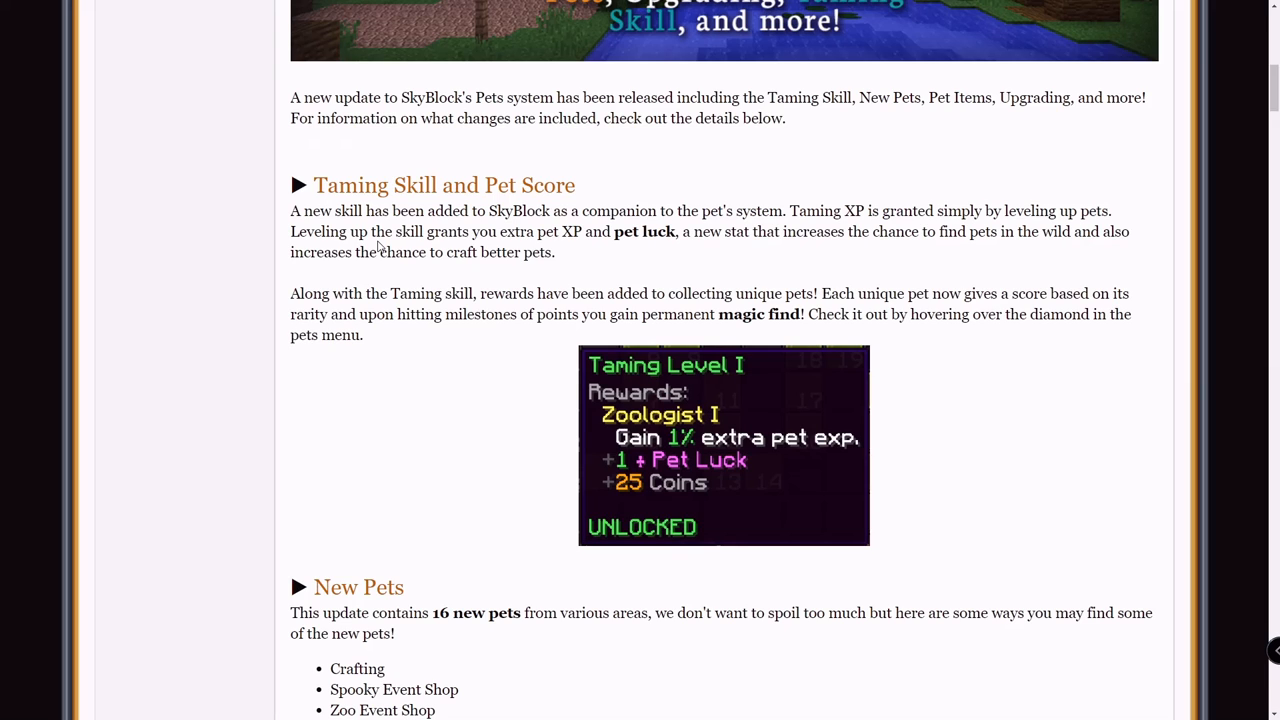
pyautogui.moveTo(731, 424)
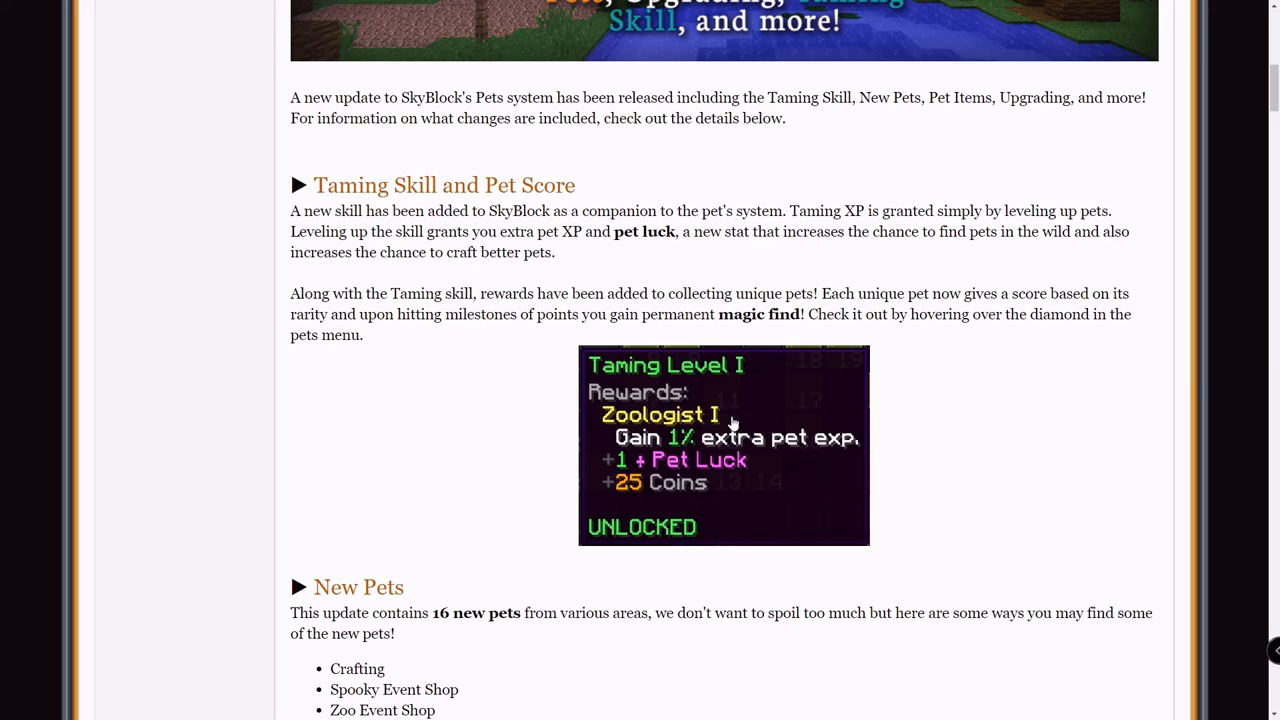
pyautogui.moveTo(705, 446)
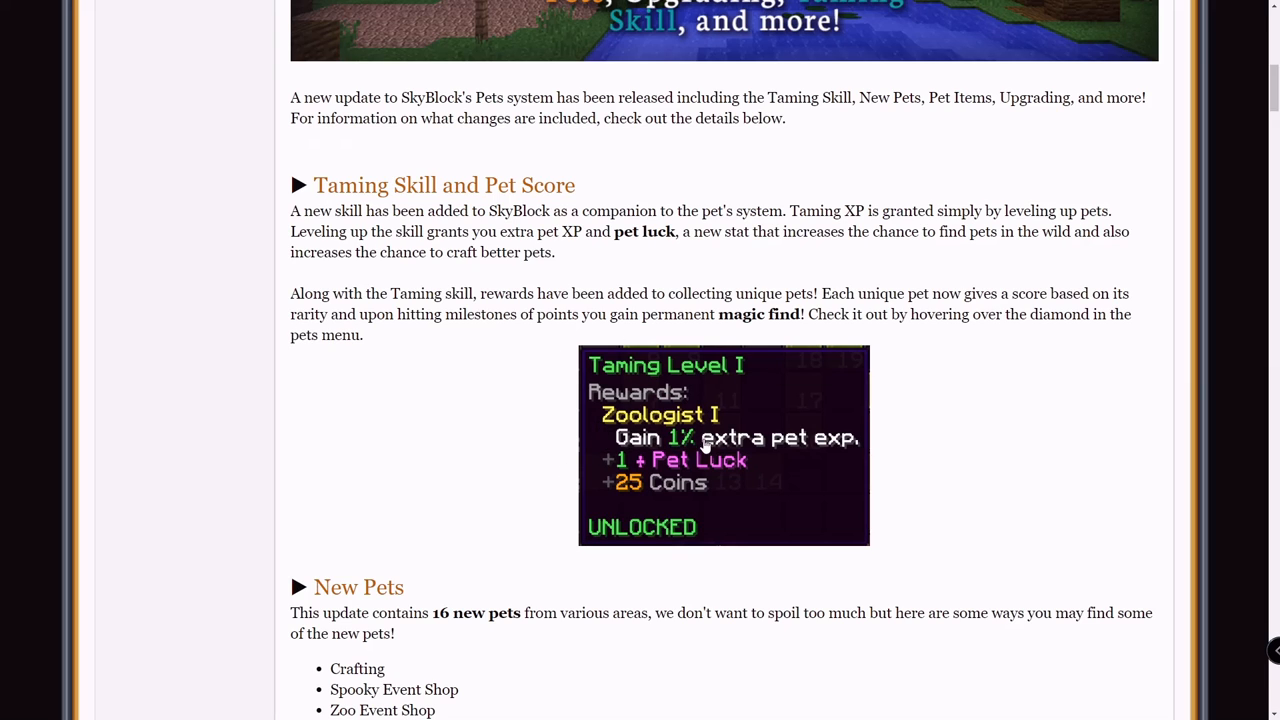
pyautogui.moveTo(695, 430)
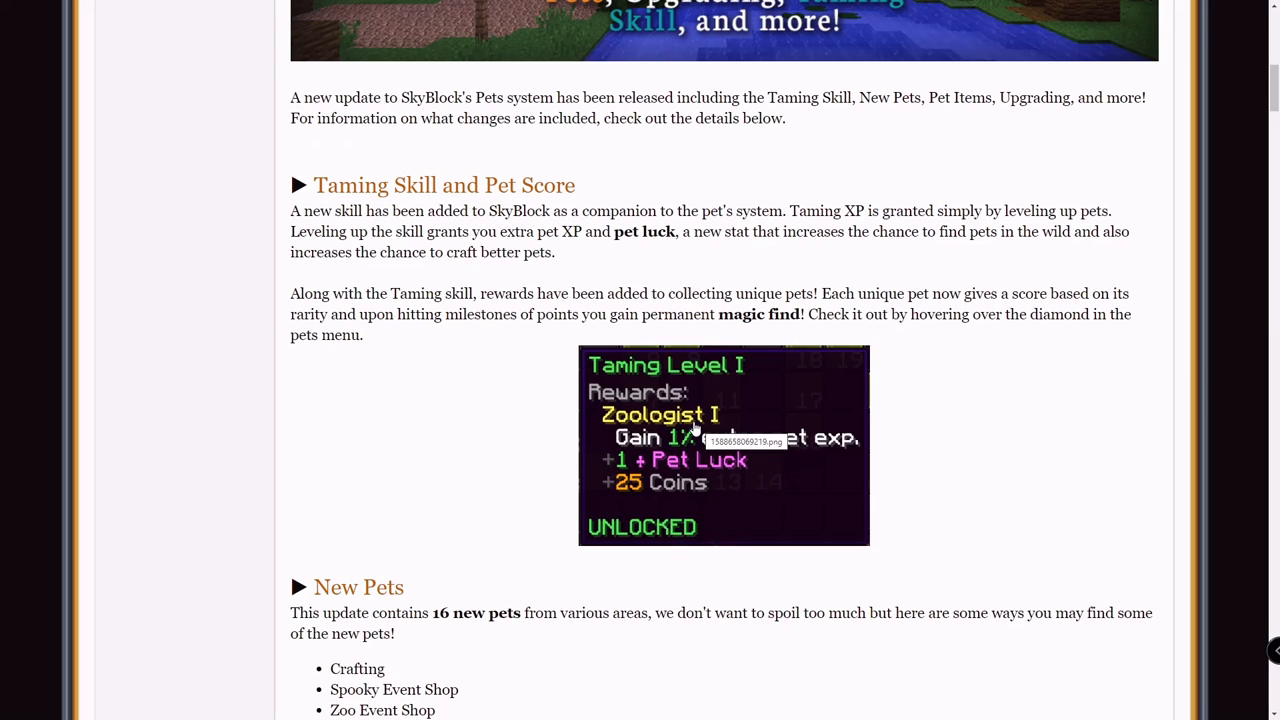
pyautogui.moveTo(533, 353)
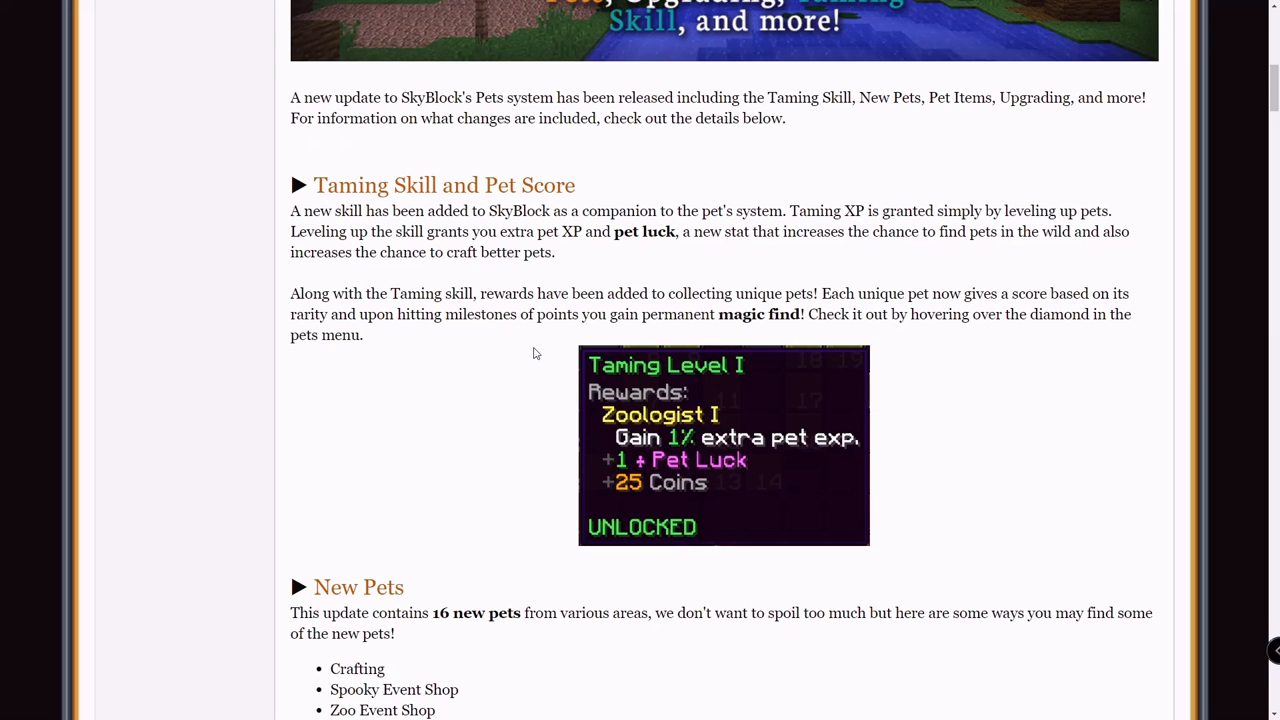
pyautogui.moveTo(547, 378)
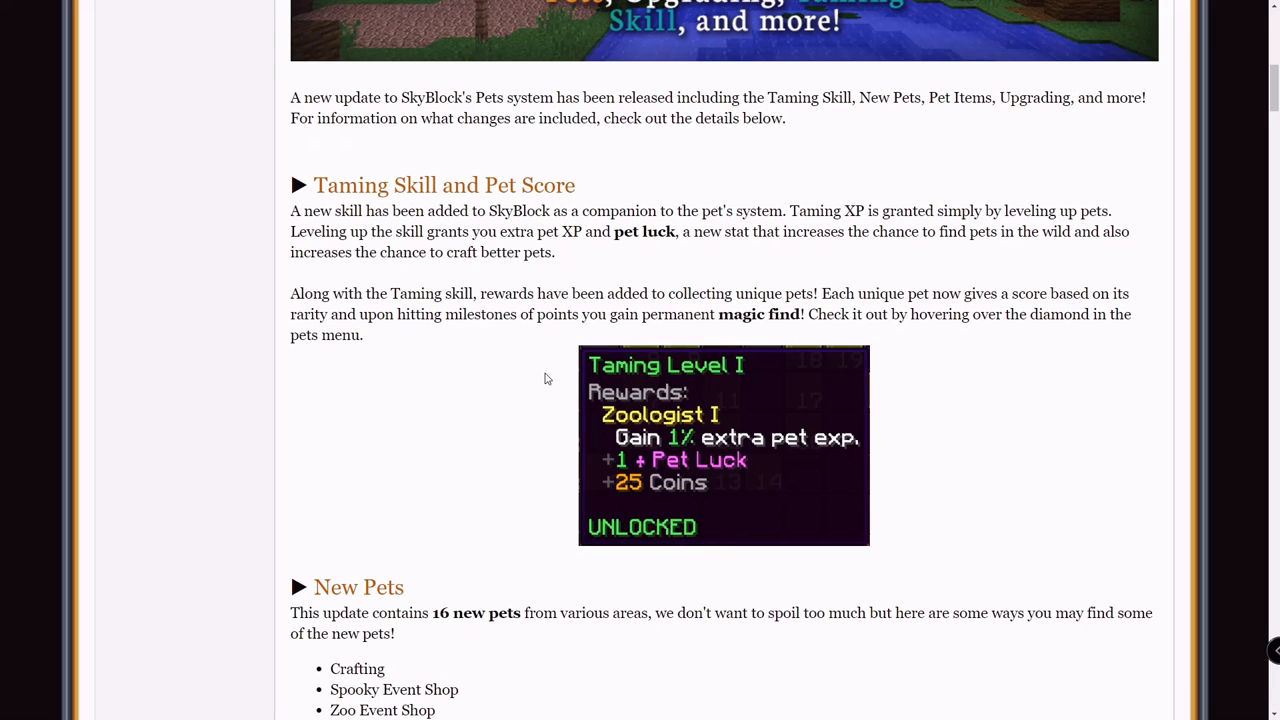
pyautogui.moveTo(745, 365)
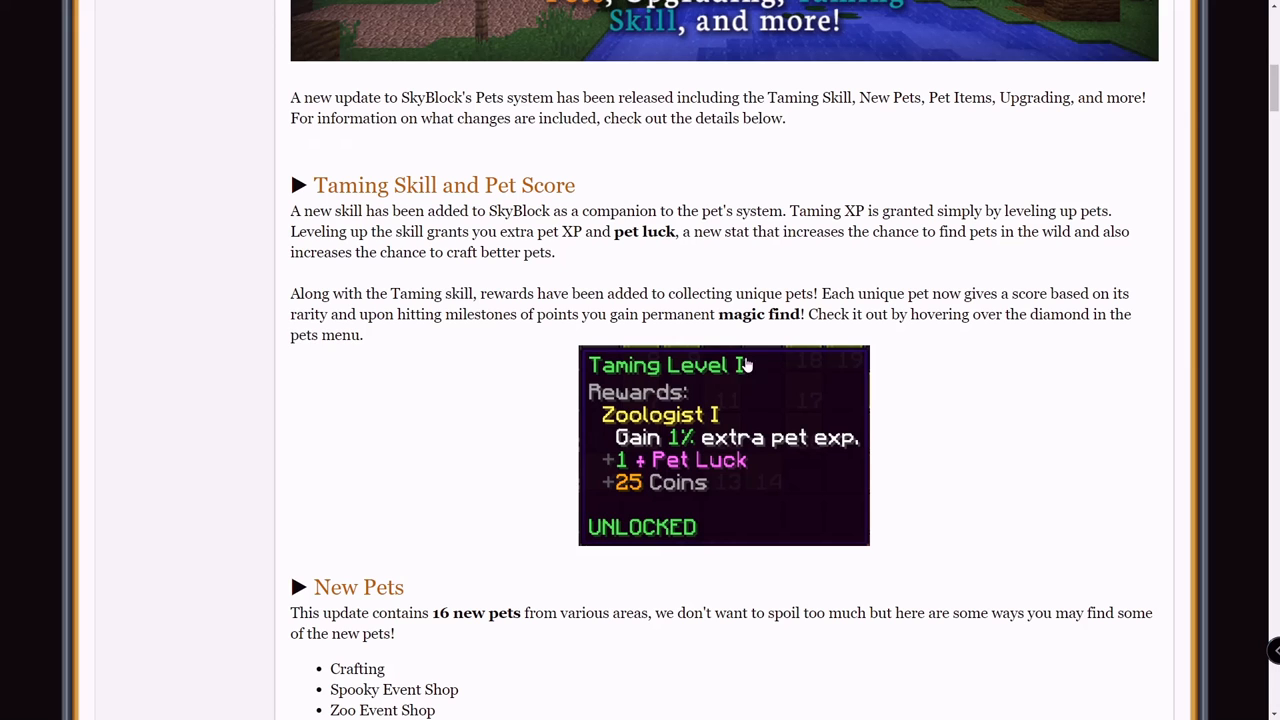
pyautogui.doubleClick(760, 314)
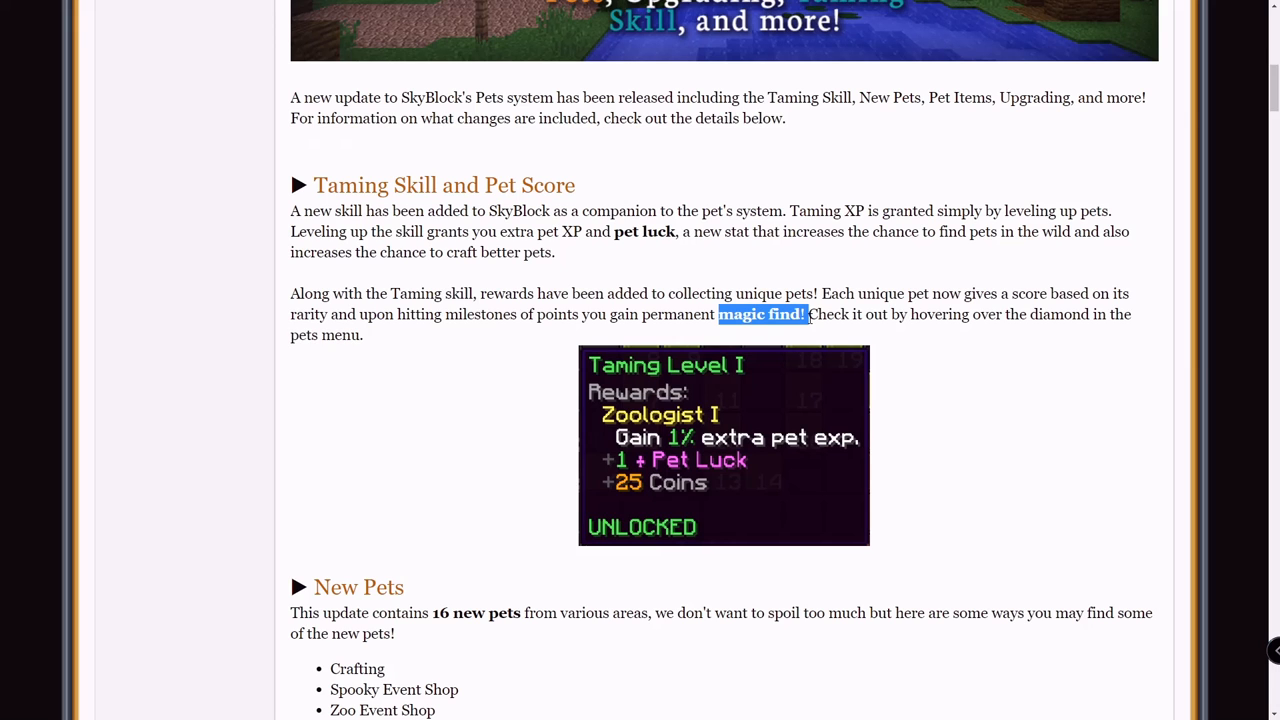
pyautogui.scroll(-3)
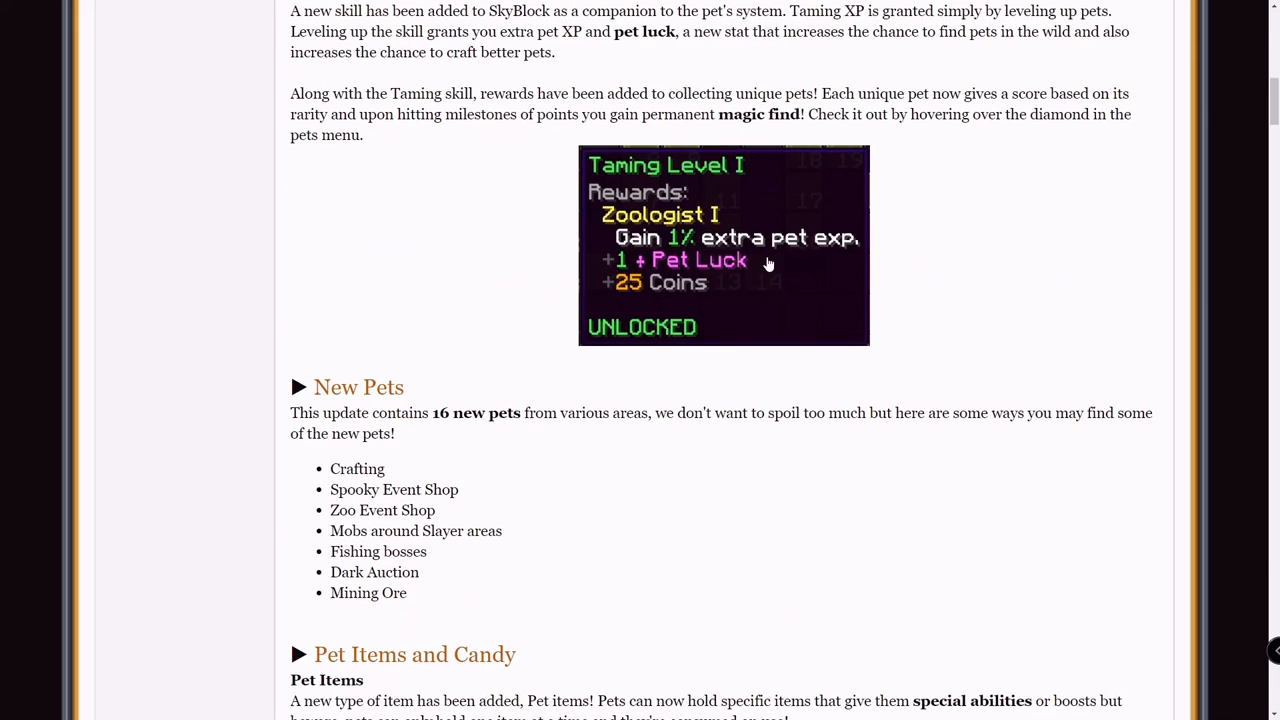
# Step: Read the new-pet sources, highlighting 'Mining Ore', and reach the Pet Items and Candy section
pyautogui.scroll(-3)
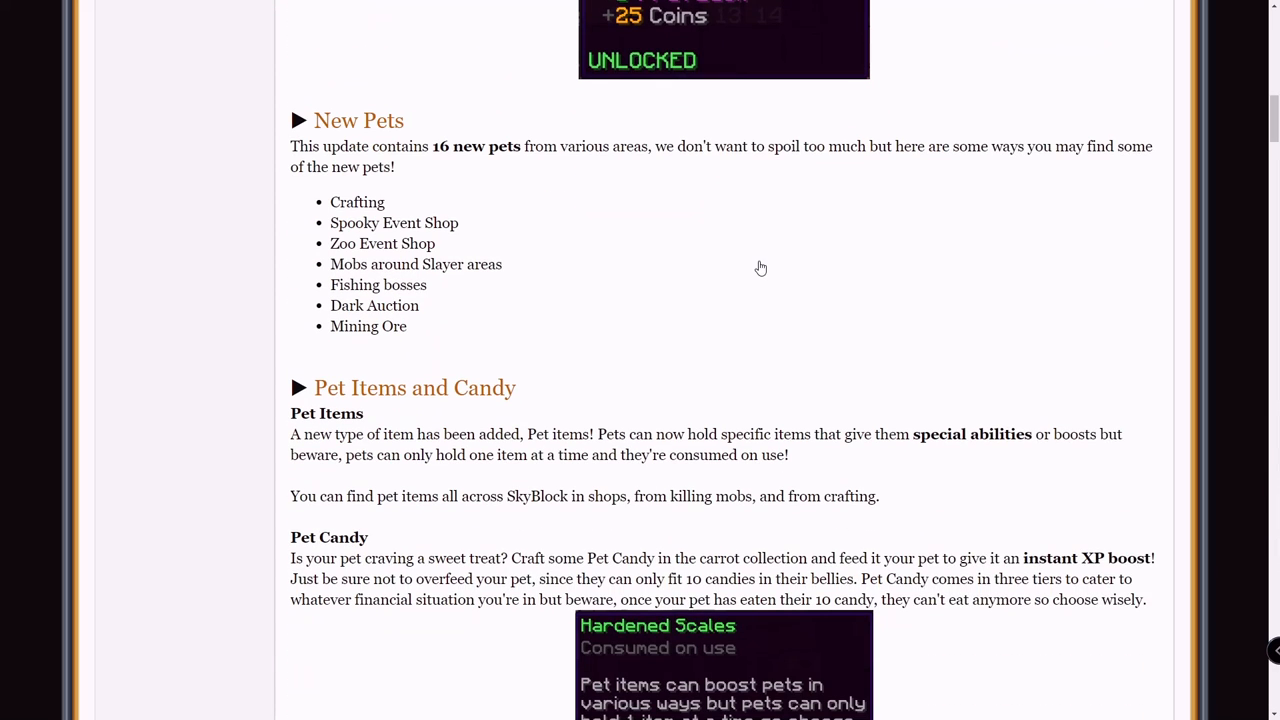
pyautogui.moveTo(461, 191)
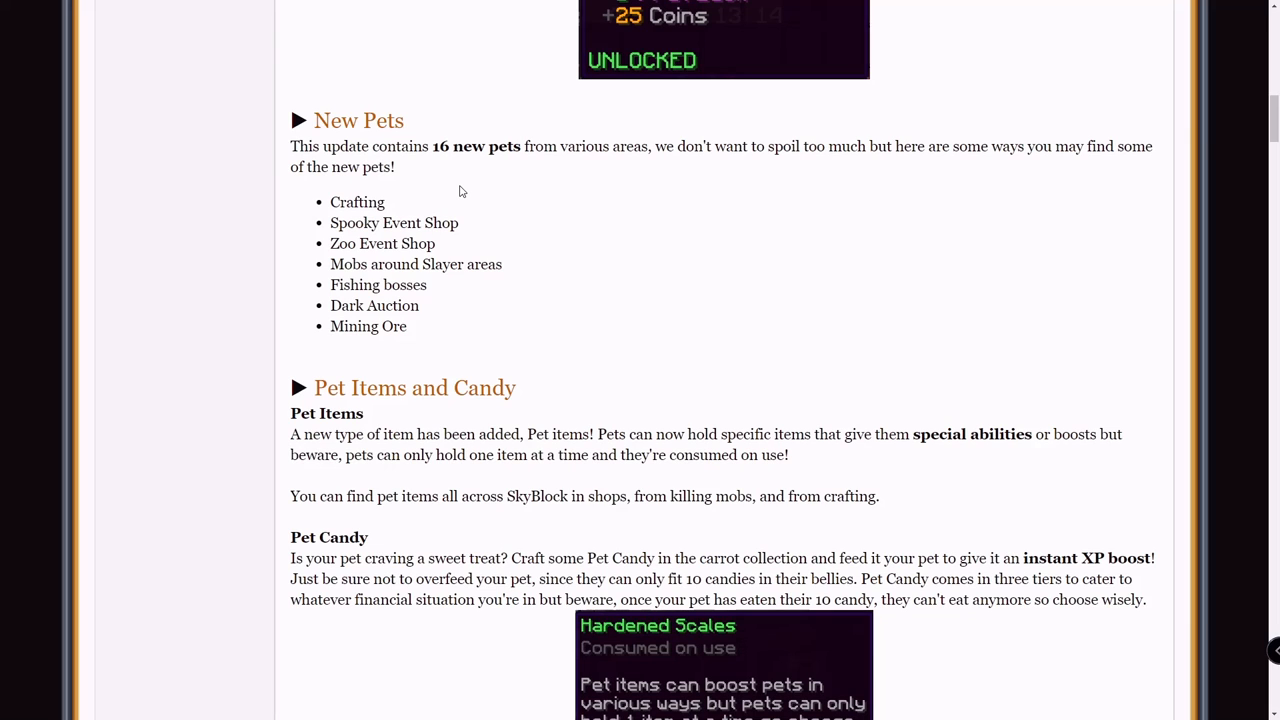
pyautogui.moveTo(420, 180)
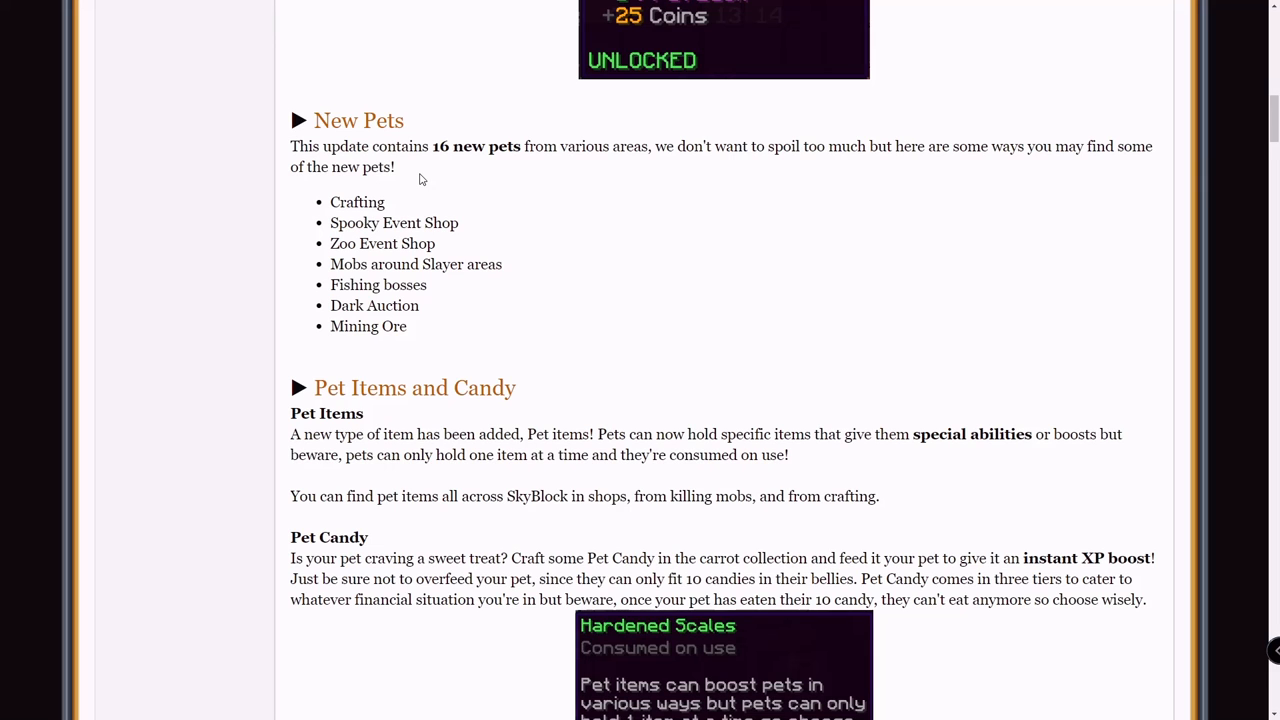
pyautogui.scroll(-3)
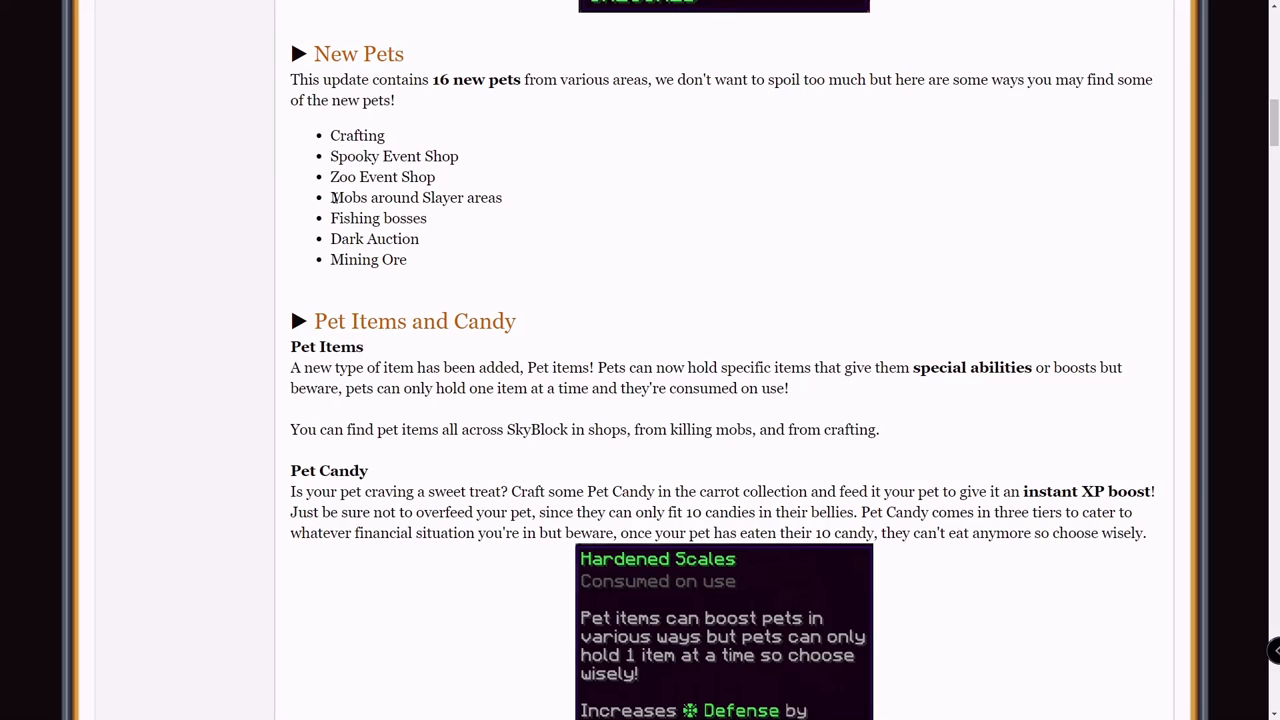
pyautogui.moveTo(387, 252)
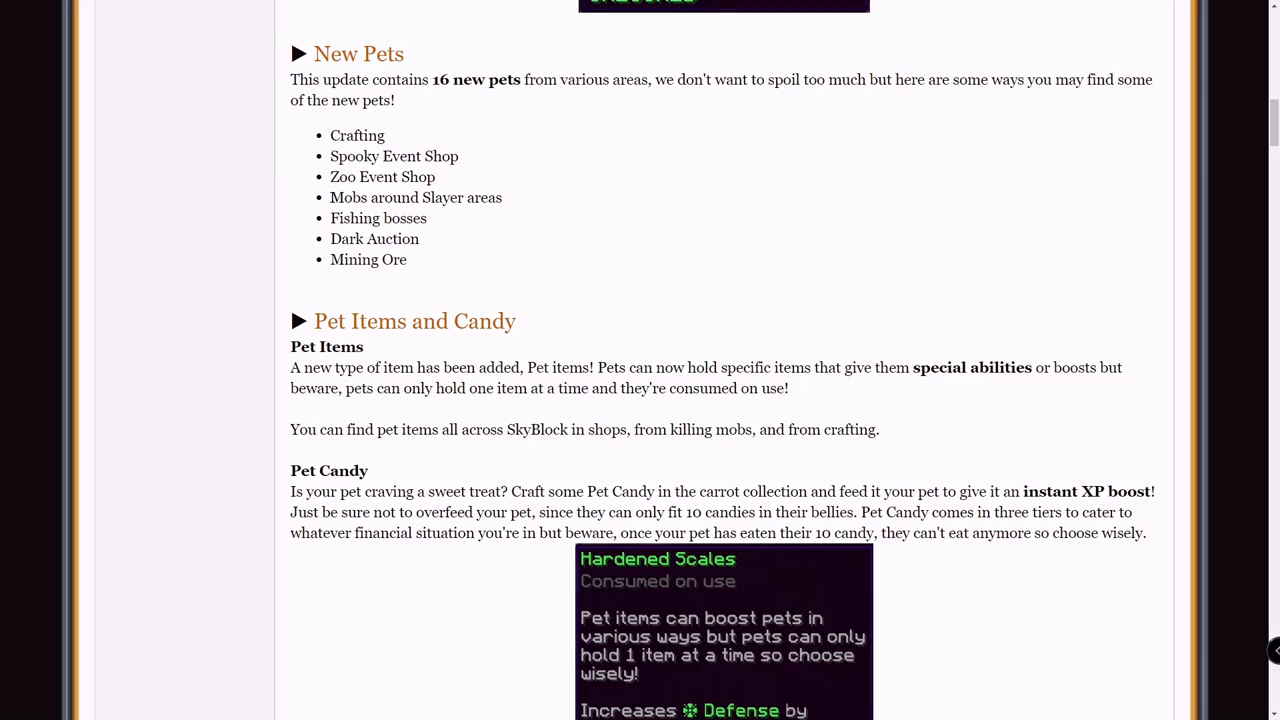
pyautogui.doubleClick(415, 197)
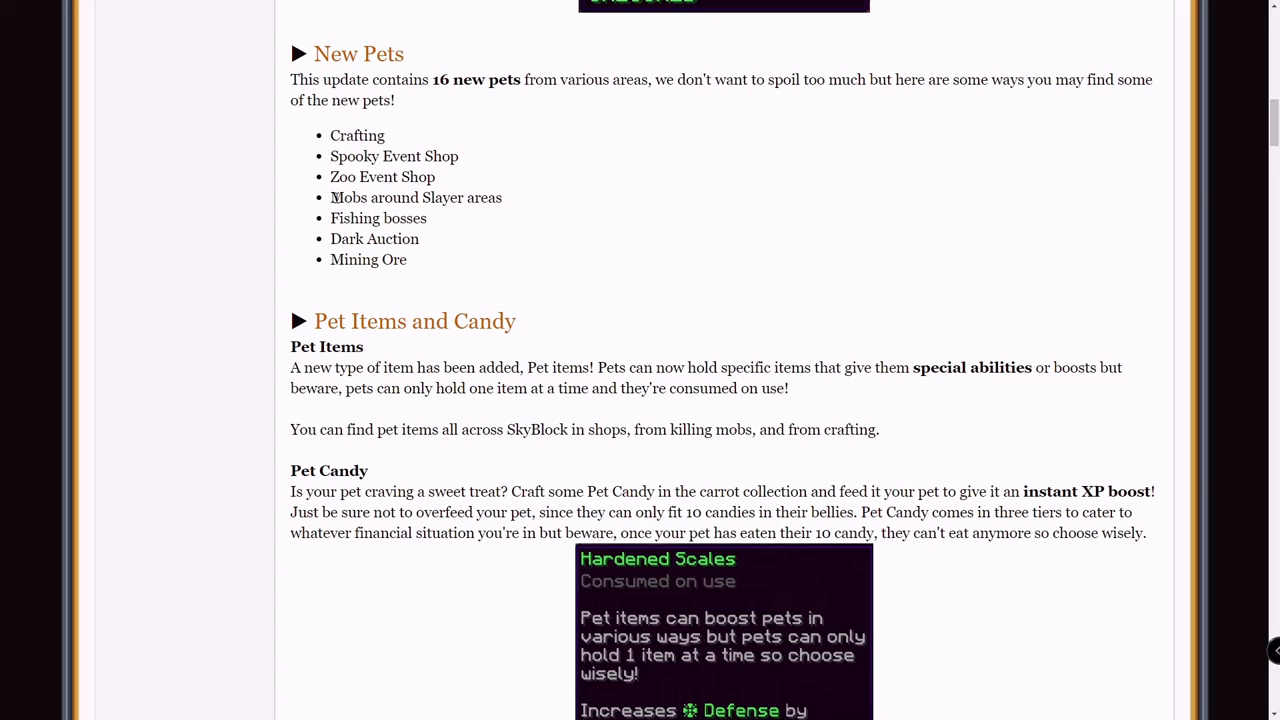
pyautogui.scroll(-3)
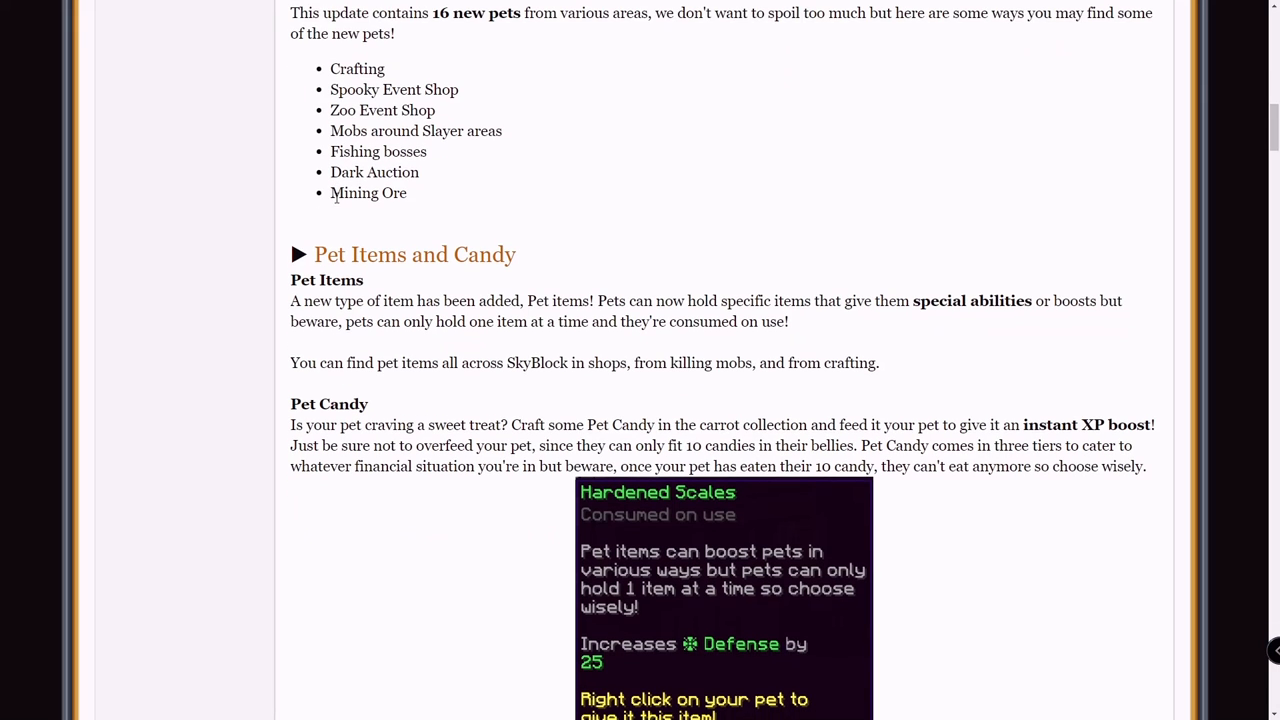
pyautogui.moveTo(323, 180)
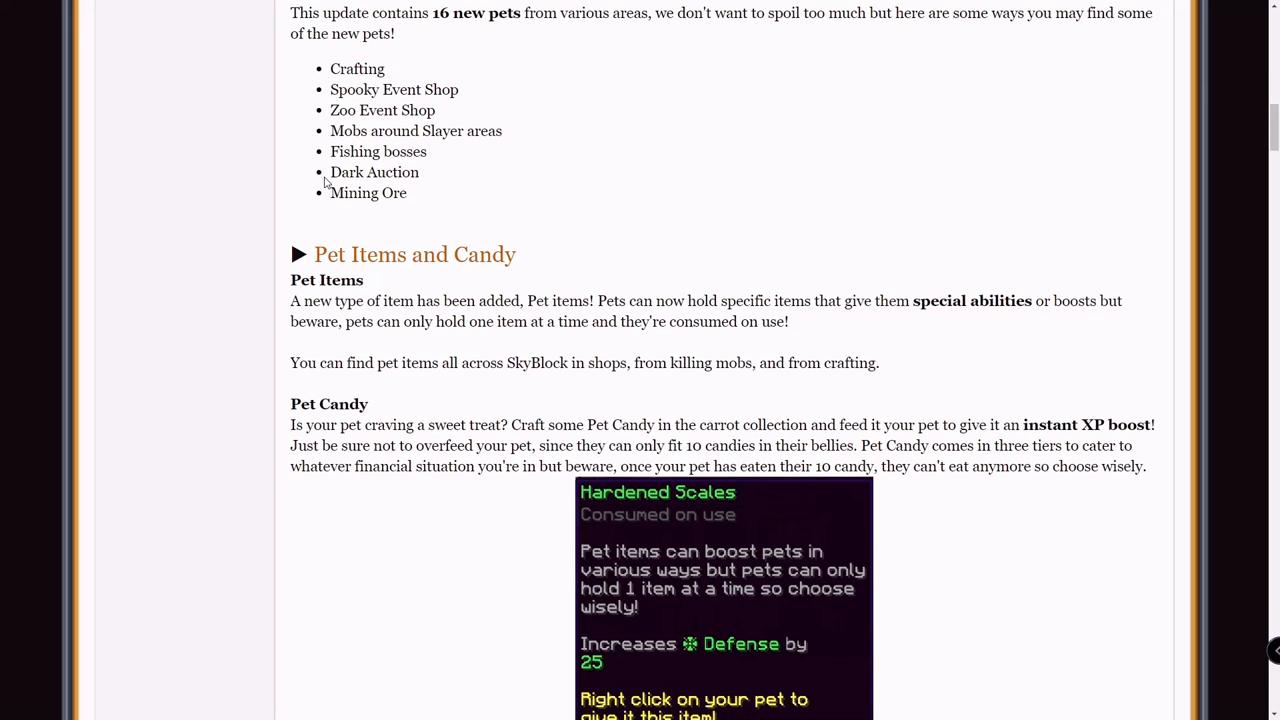
pyautogui.moveTo(331, 177)
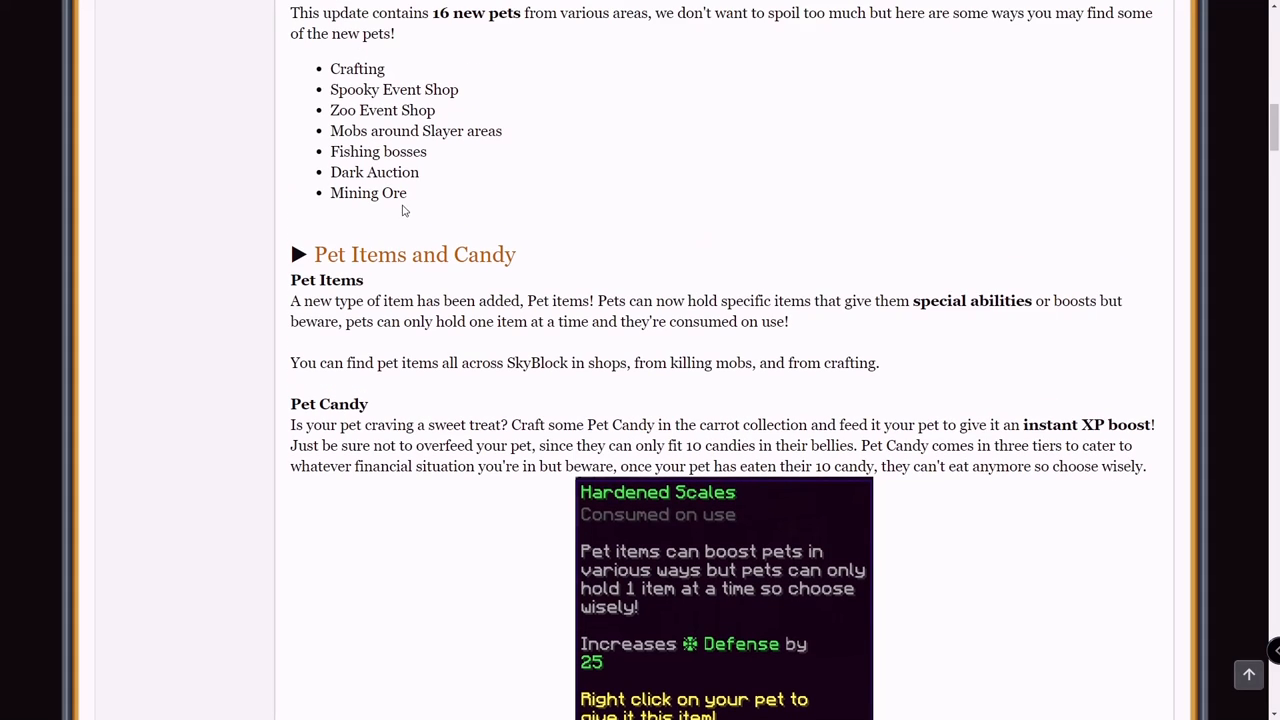
pyautogui.doubleClick(368, 192)
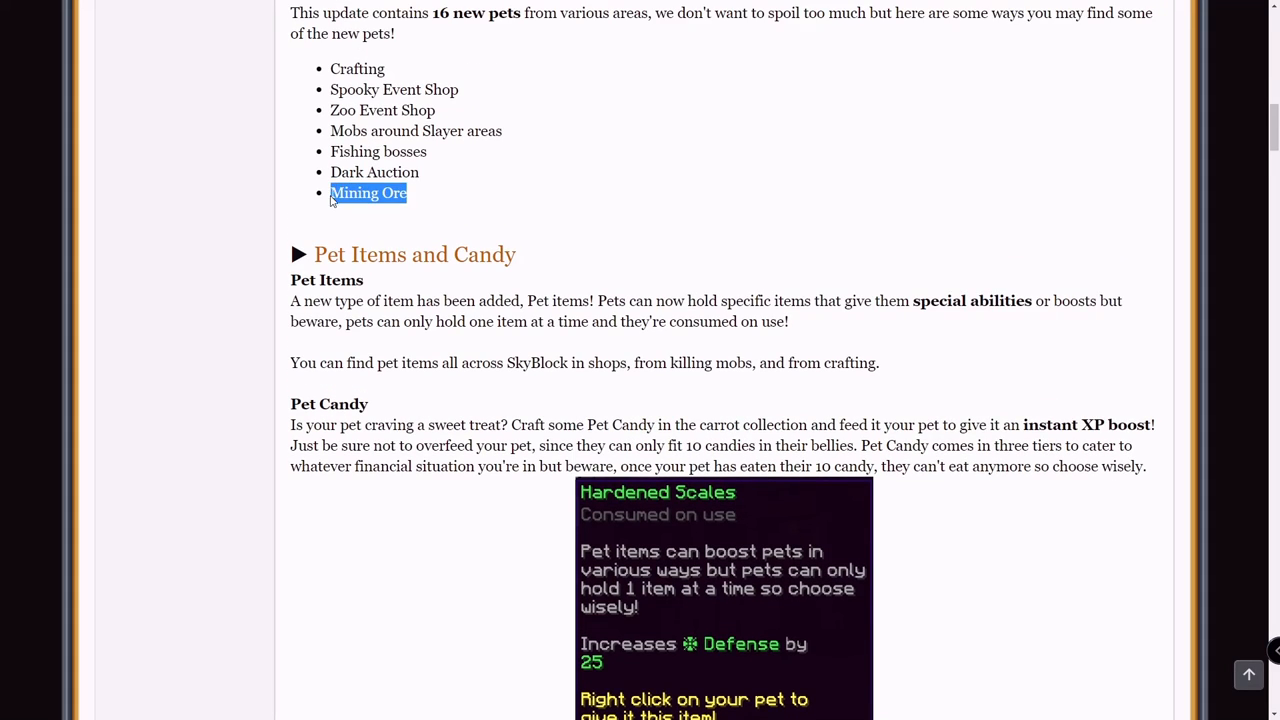
# Step: Scroll past Pet Items and Pet Candy to the New NPCs heading
pyautogui.scroll(-3)
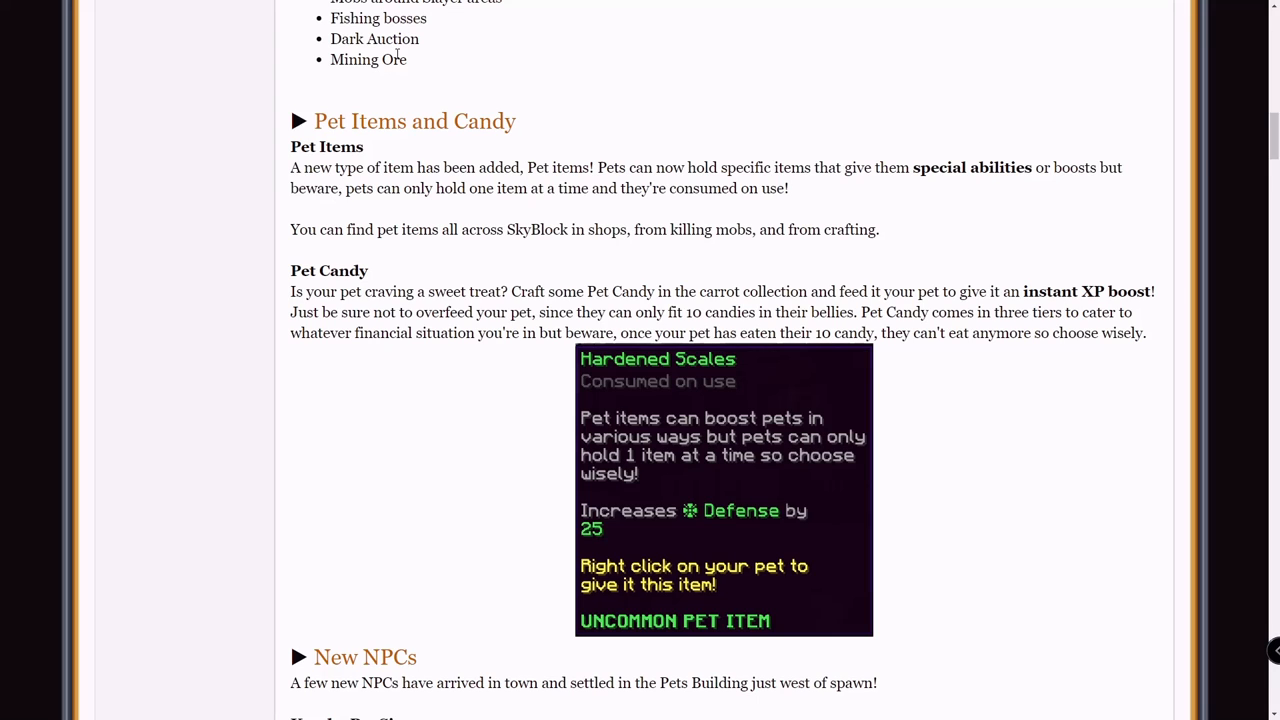
pyautogui.moveTo(726, 173)
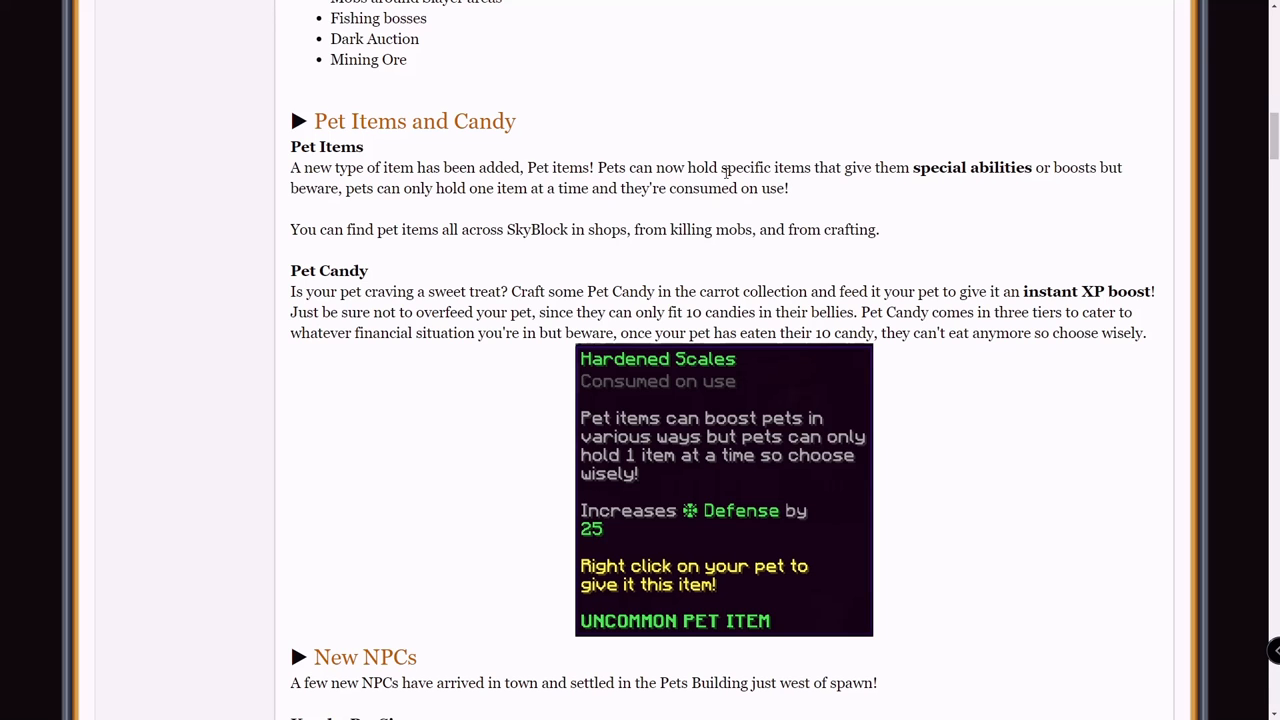
pyautogui.scroll(-3)
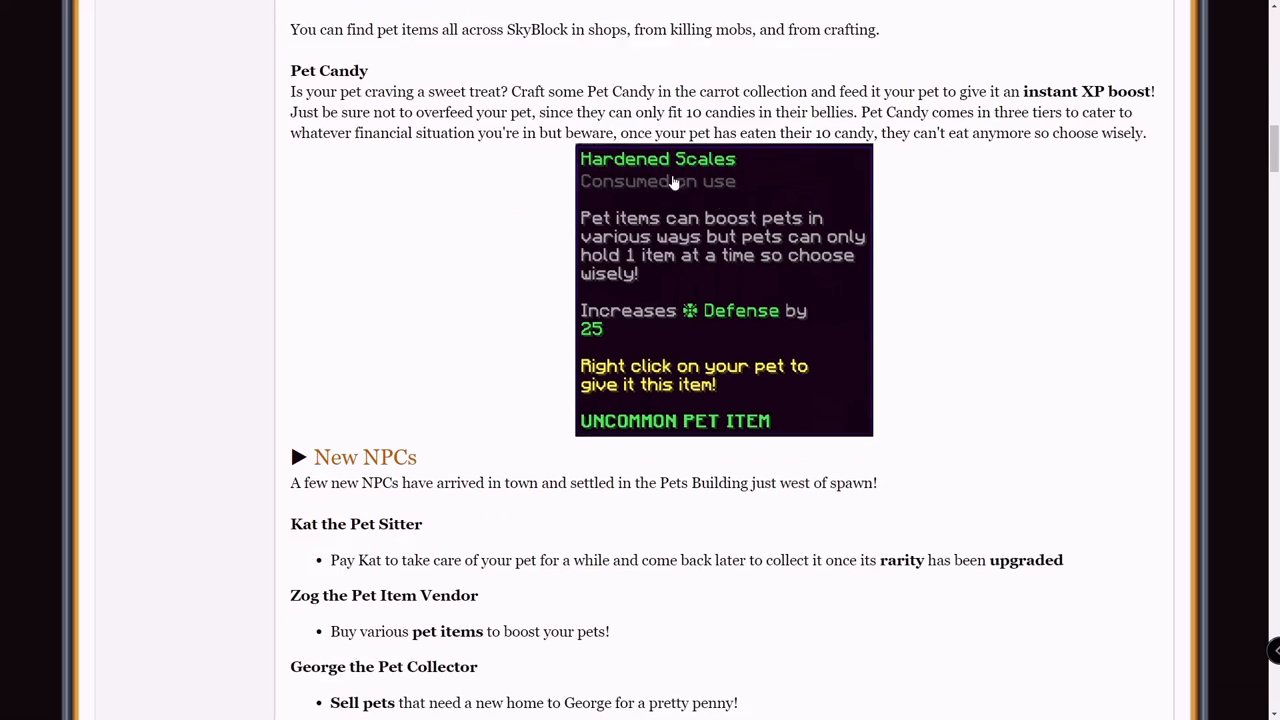
pyautogui.moveTo(672, 181)
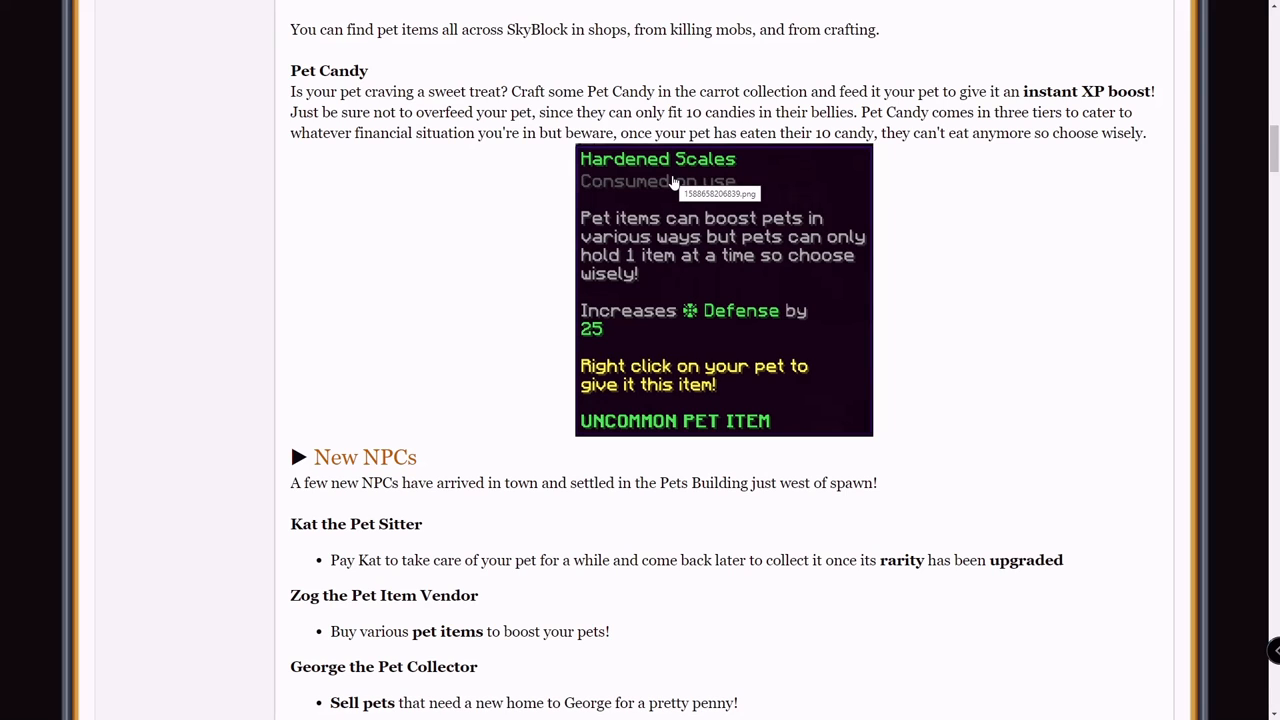
# Step: Read the Kat, Zog and George NPC entries, New Mini-Boss note and Balancing list
pyautogui.scroll(-3)
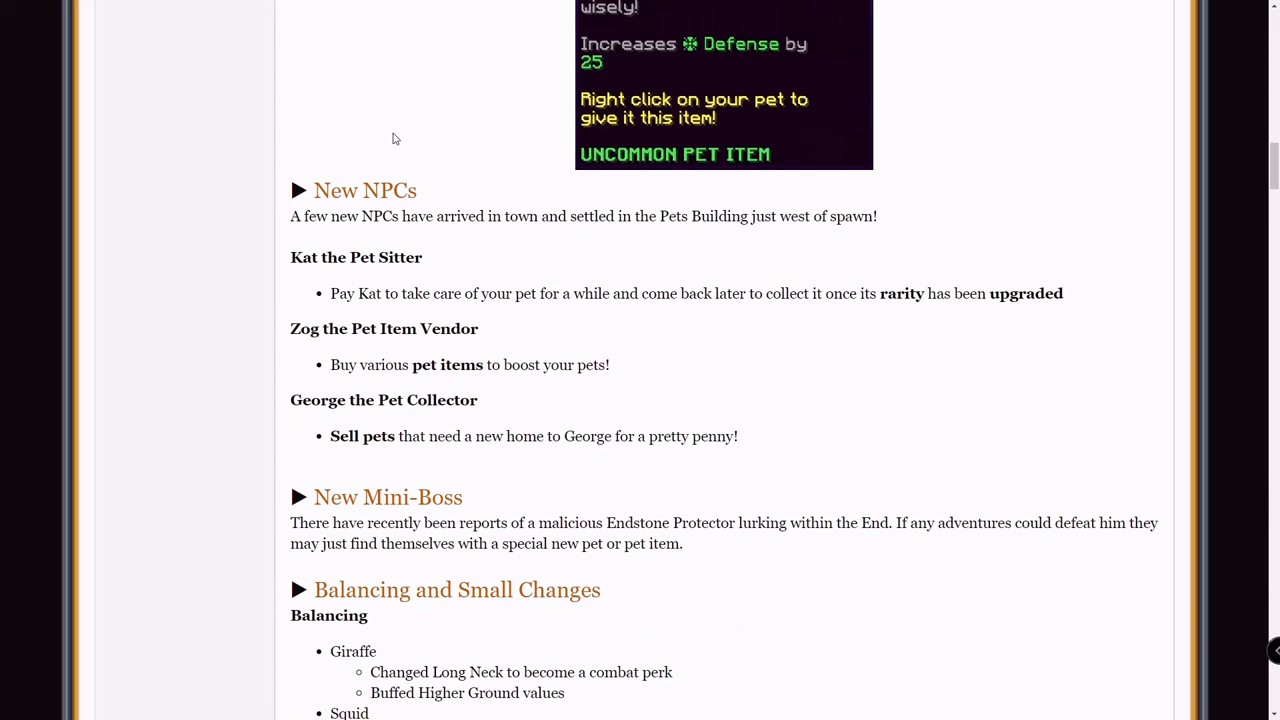
pyautogui.scroll(-3)
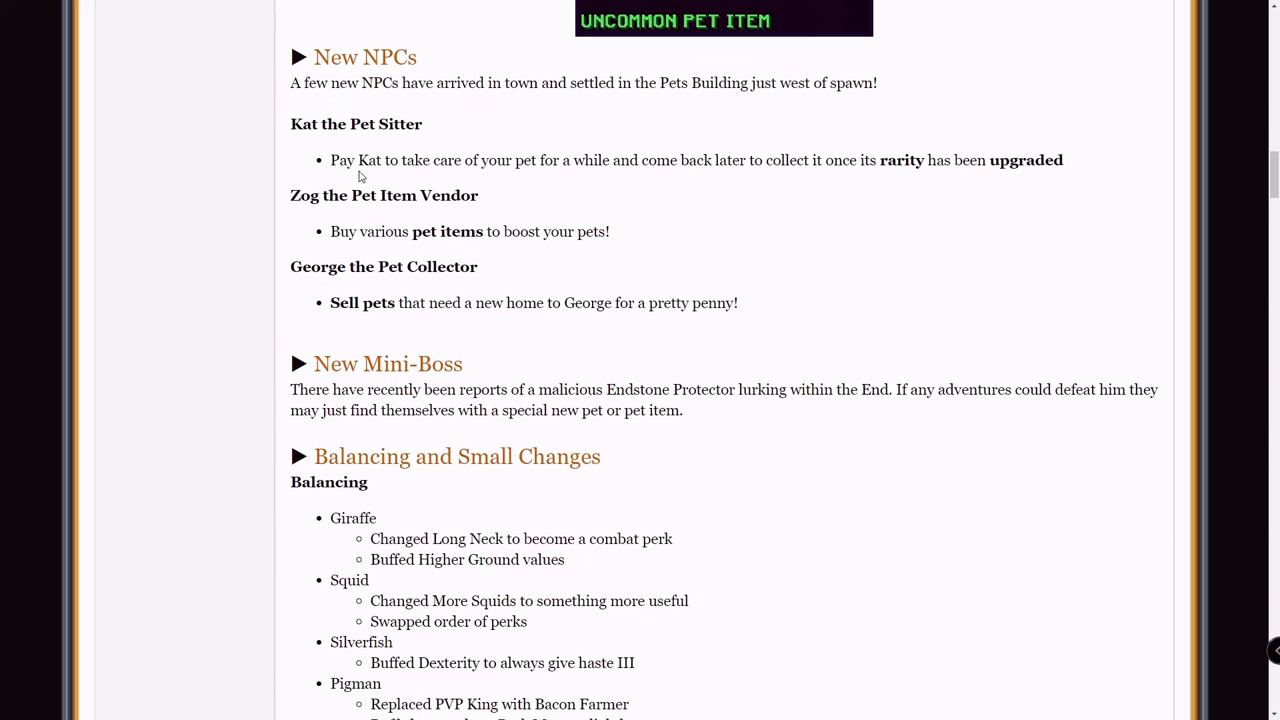
pyautogui.moveTo(601, 161)
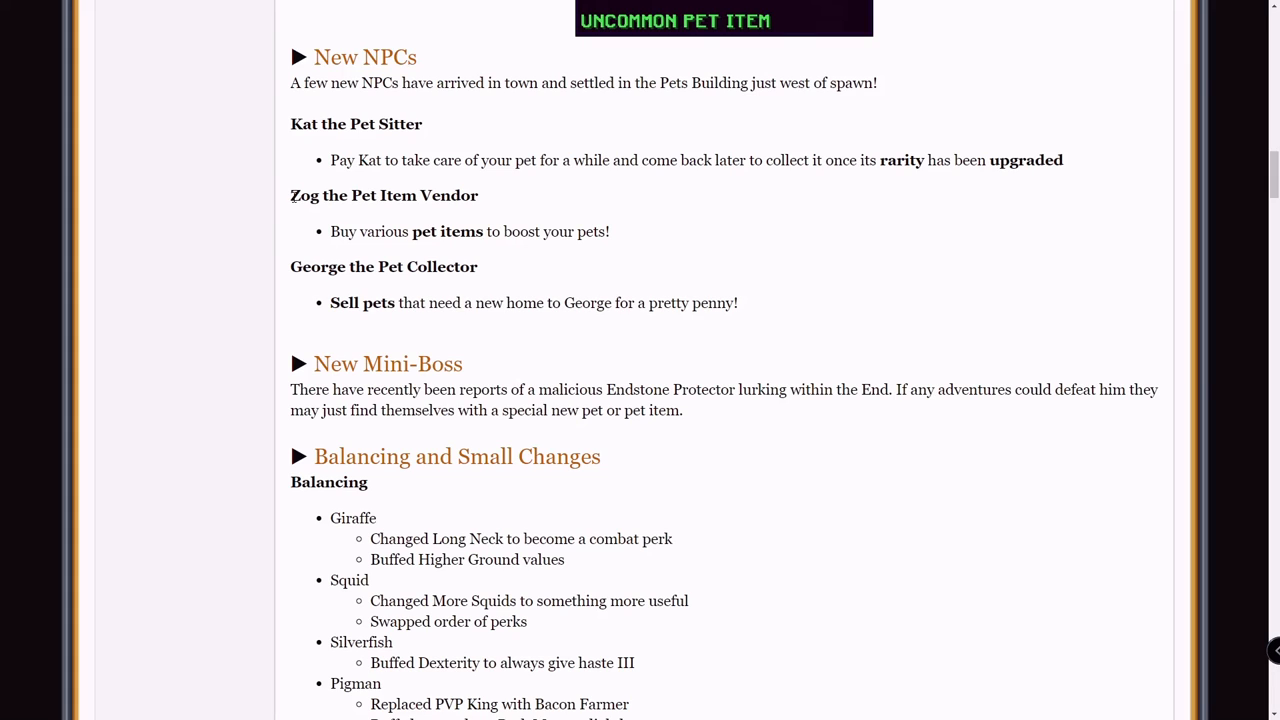
pyautogui.scroll(-3)
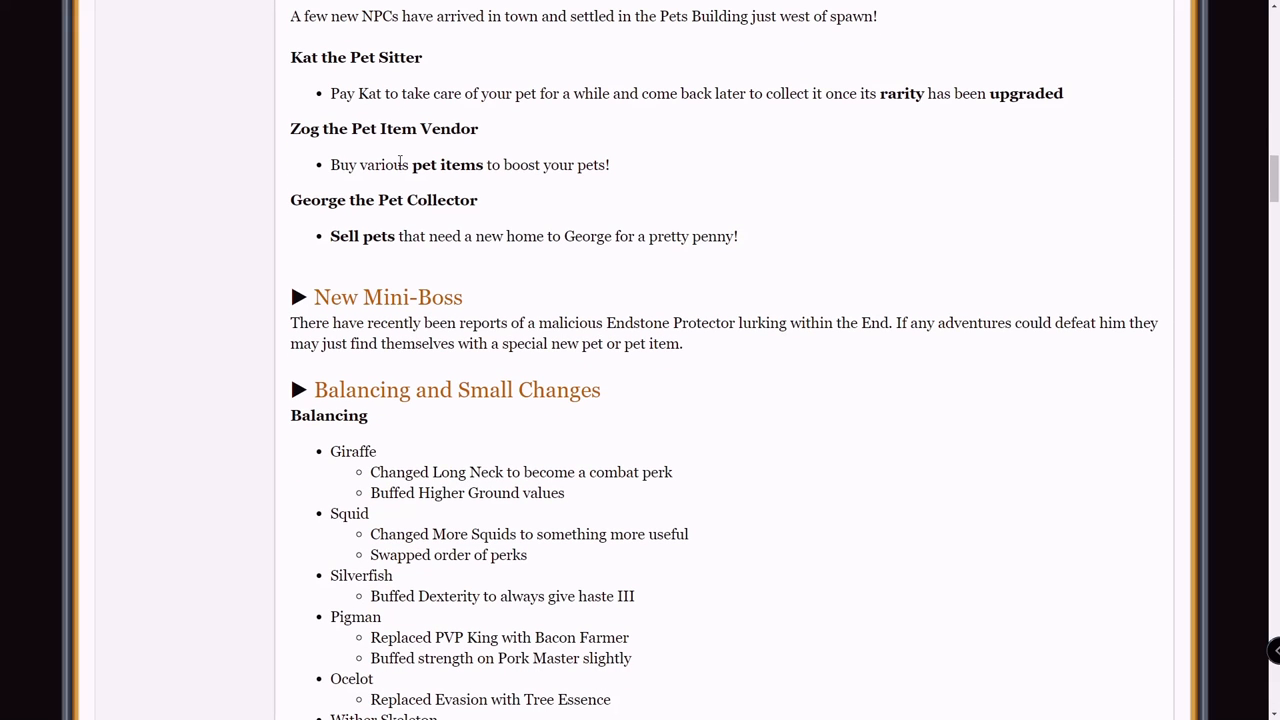
pyautogui.moveTo(438, 161)
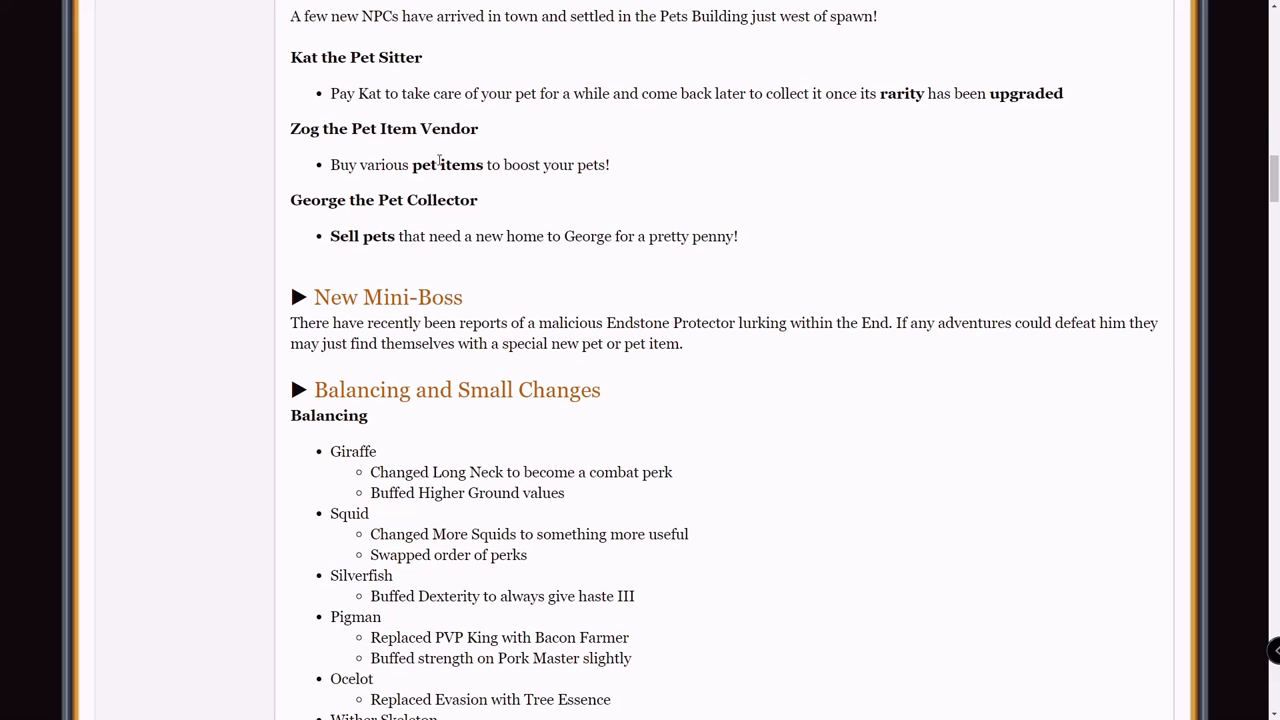
pyautogui.scroll(-3)
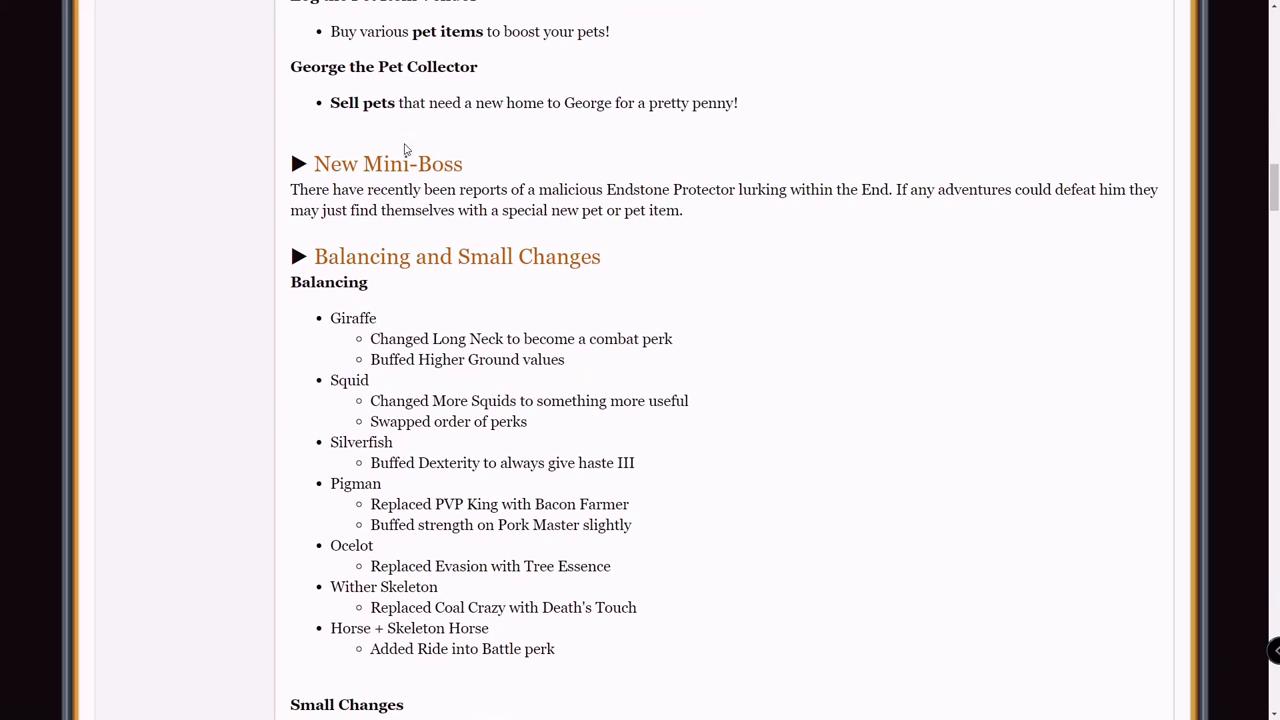
pyautogui.moveTo(417, 81)
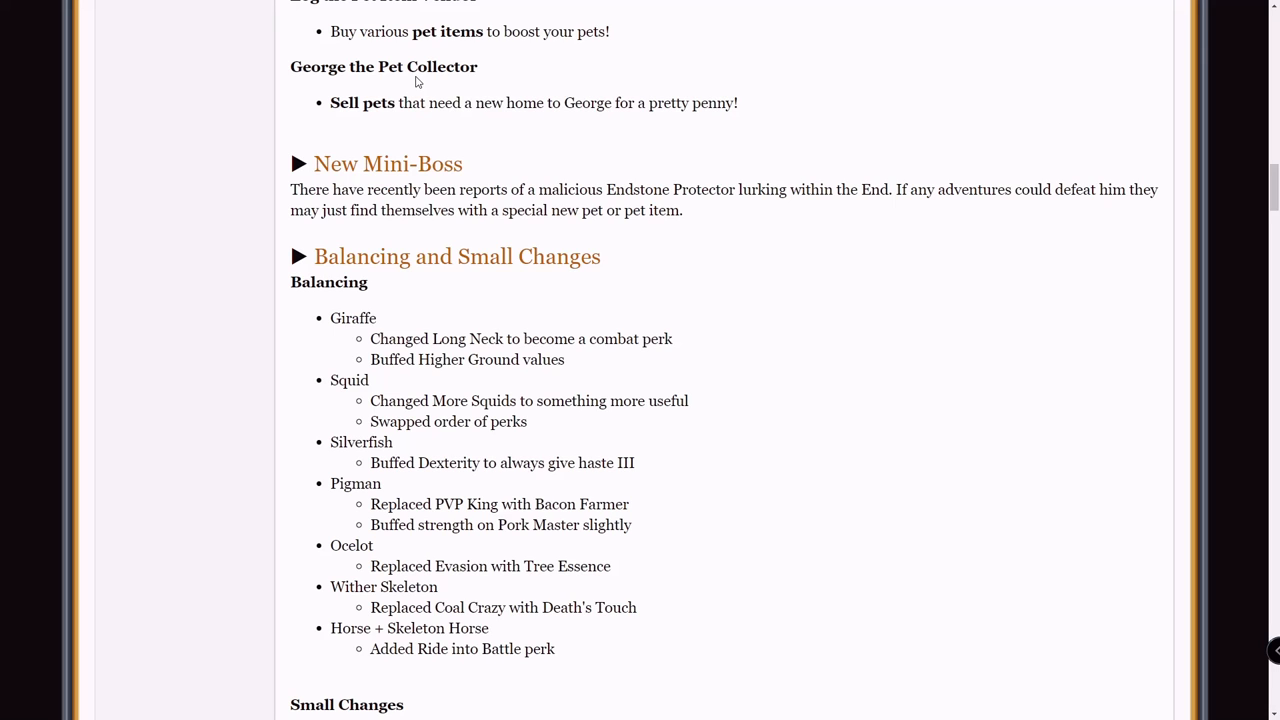
# Step: Scroll through the complete Balancing list to the Small Changes bullets
pyautogui.scroll(-3)
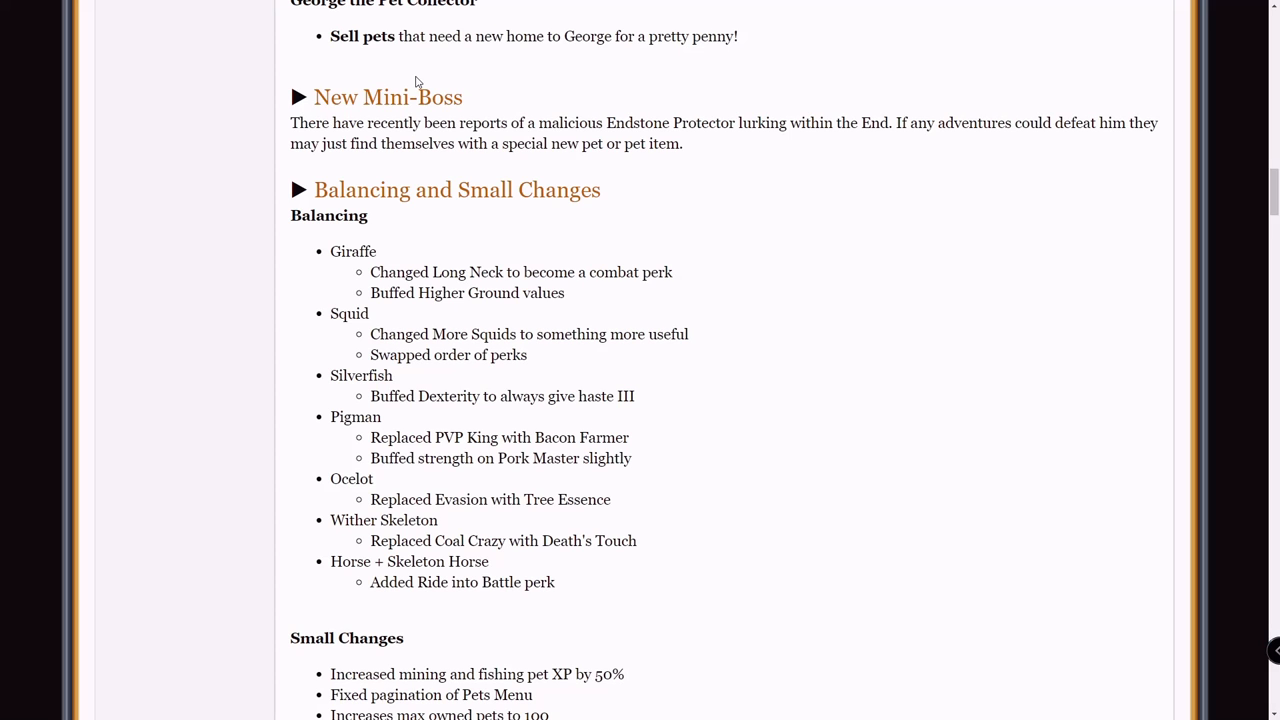
pyautogui.scroll(-3)
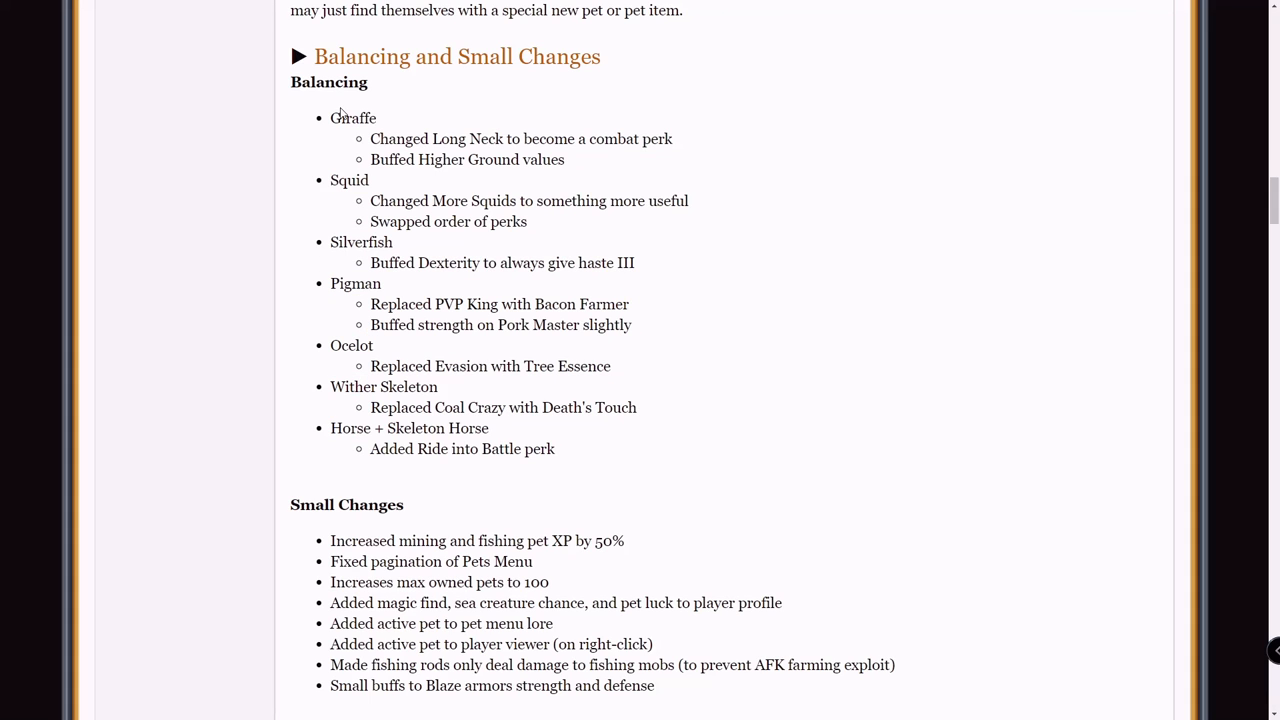
pyautogui.moveTo(481, 247)
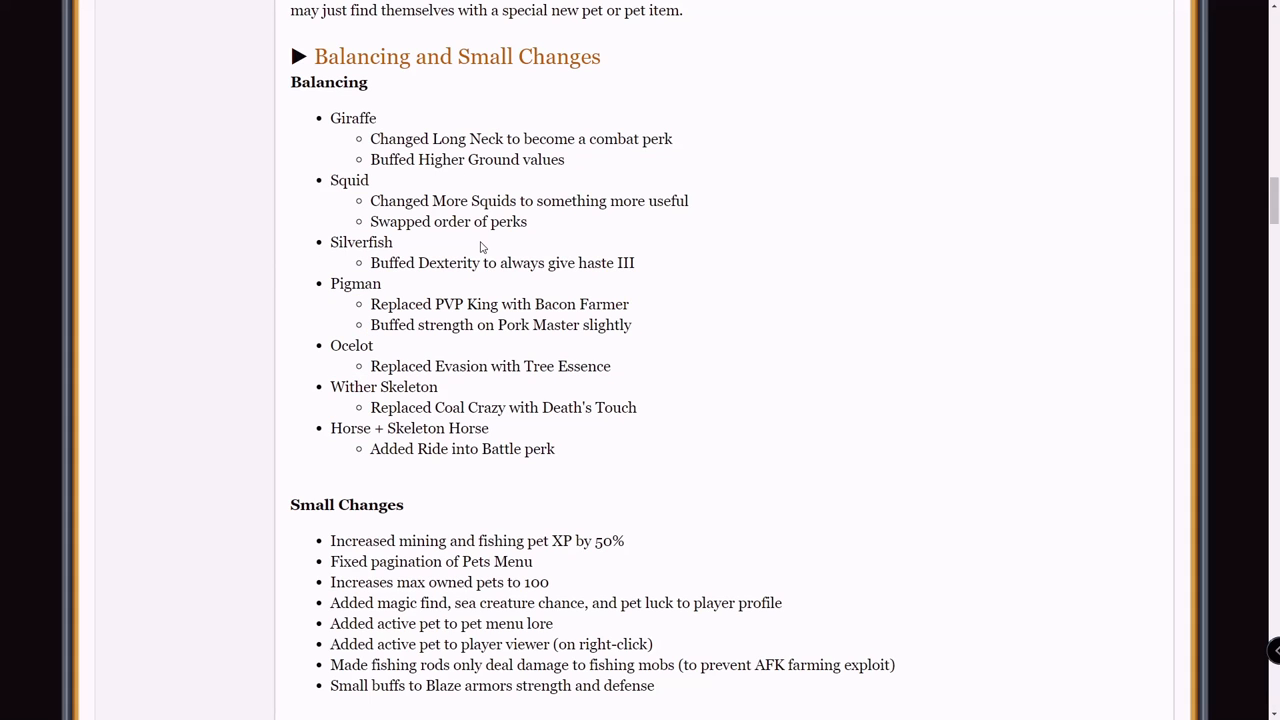
pyautogui.moveTo(466, 228)
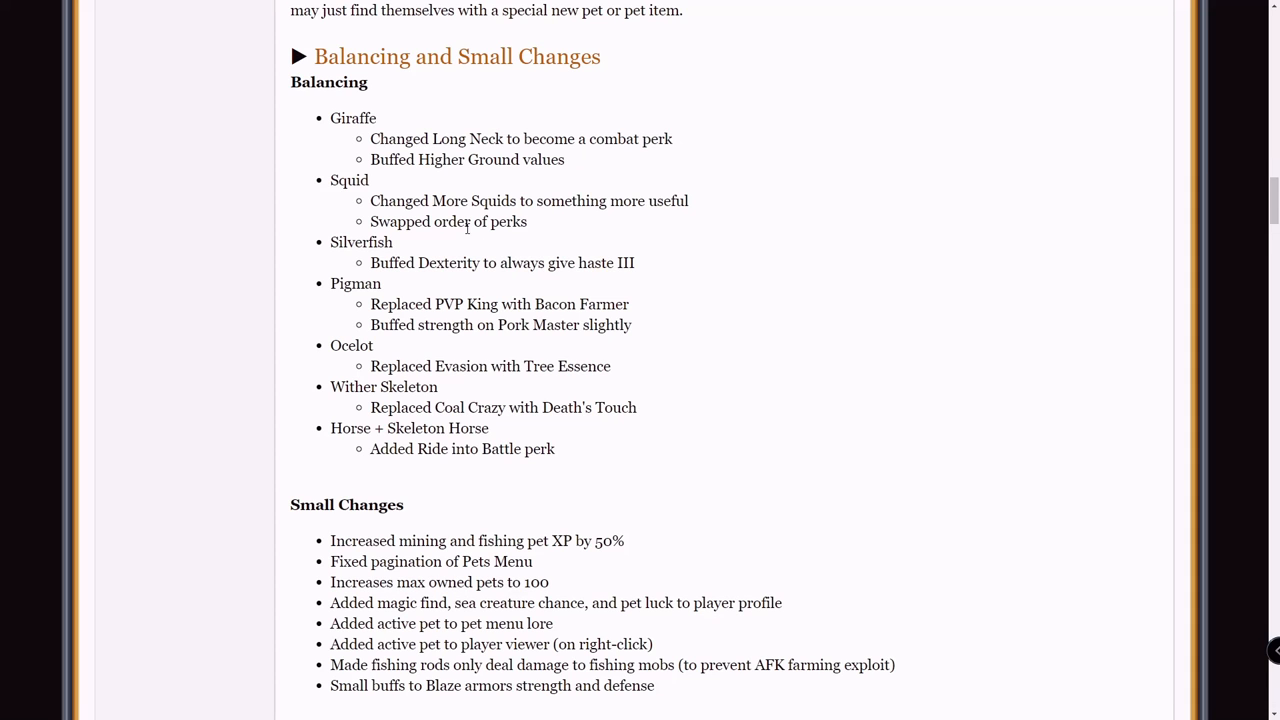
# Step: Highlight the 50% pet XP increase, then read to the future-updates note and first reply
pyautogui.scroll(-3)
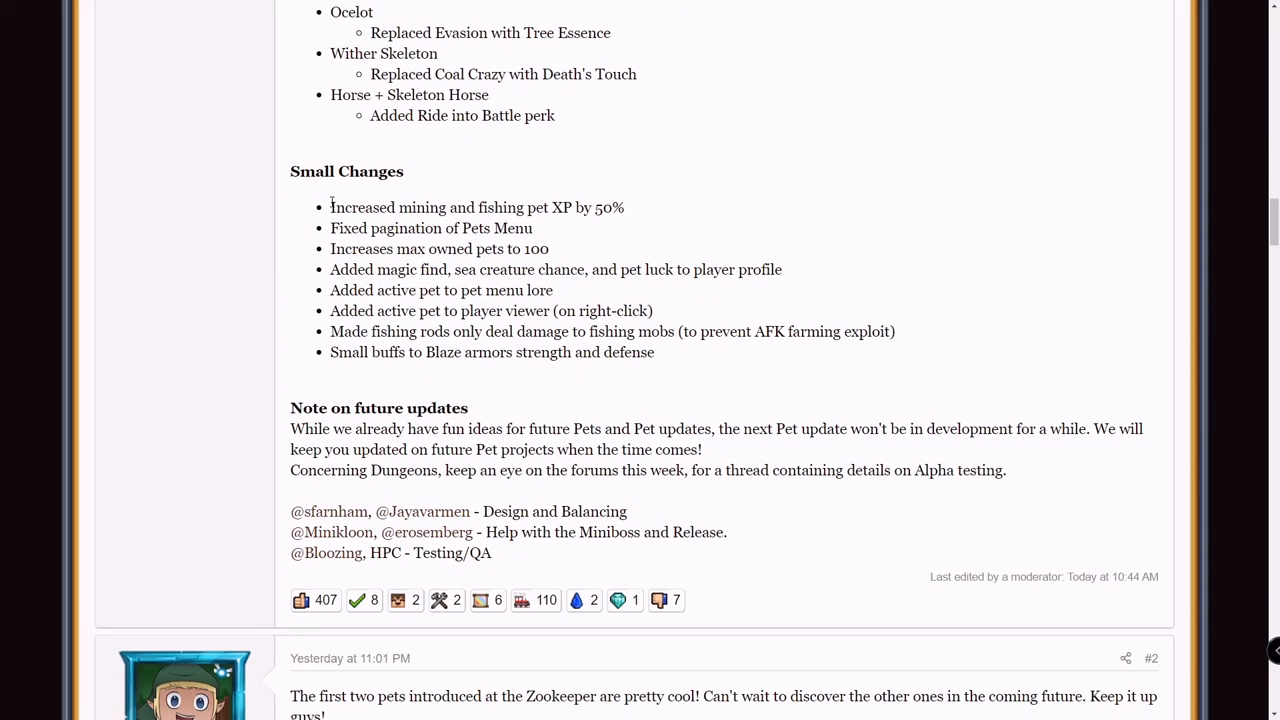
pyautogui.moveTo(531, 184)
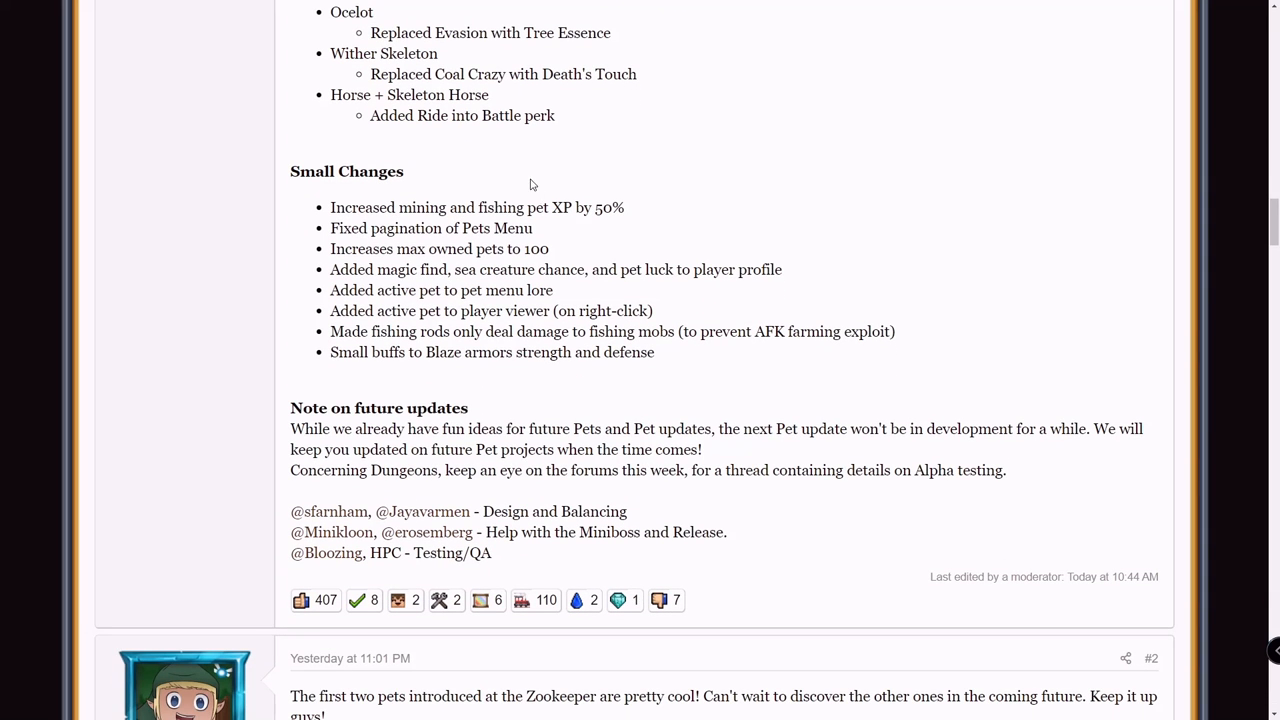
pyautogui.doubleClick(613, 207)
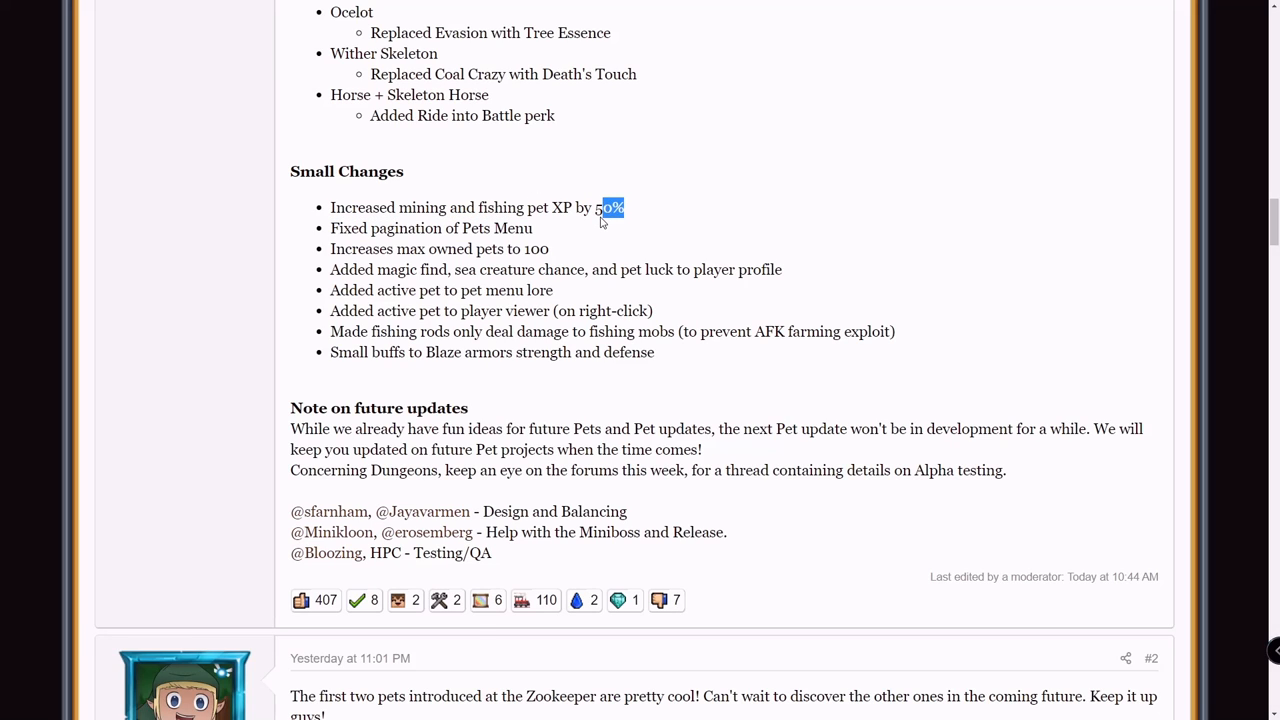
pyautogui.scroll(-3)
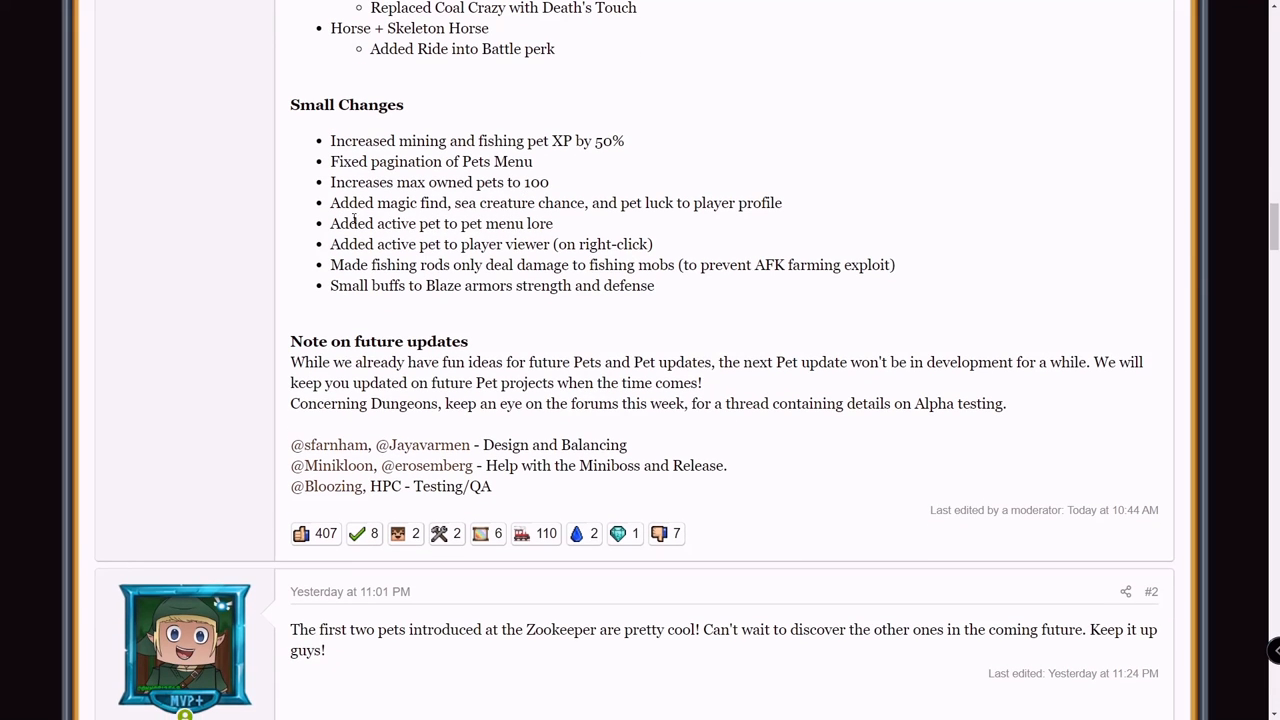
pyautogui.moveTo(505, 185)
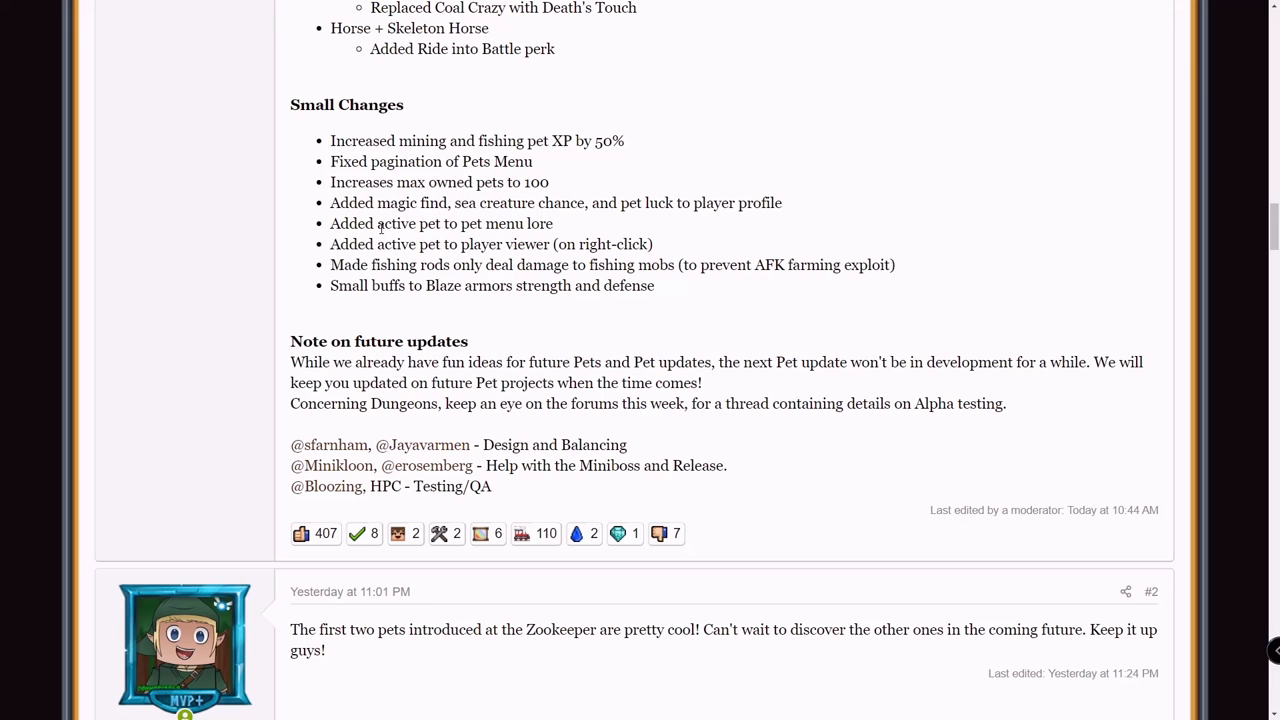
pyautogui.scroll(-3)
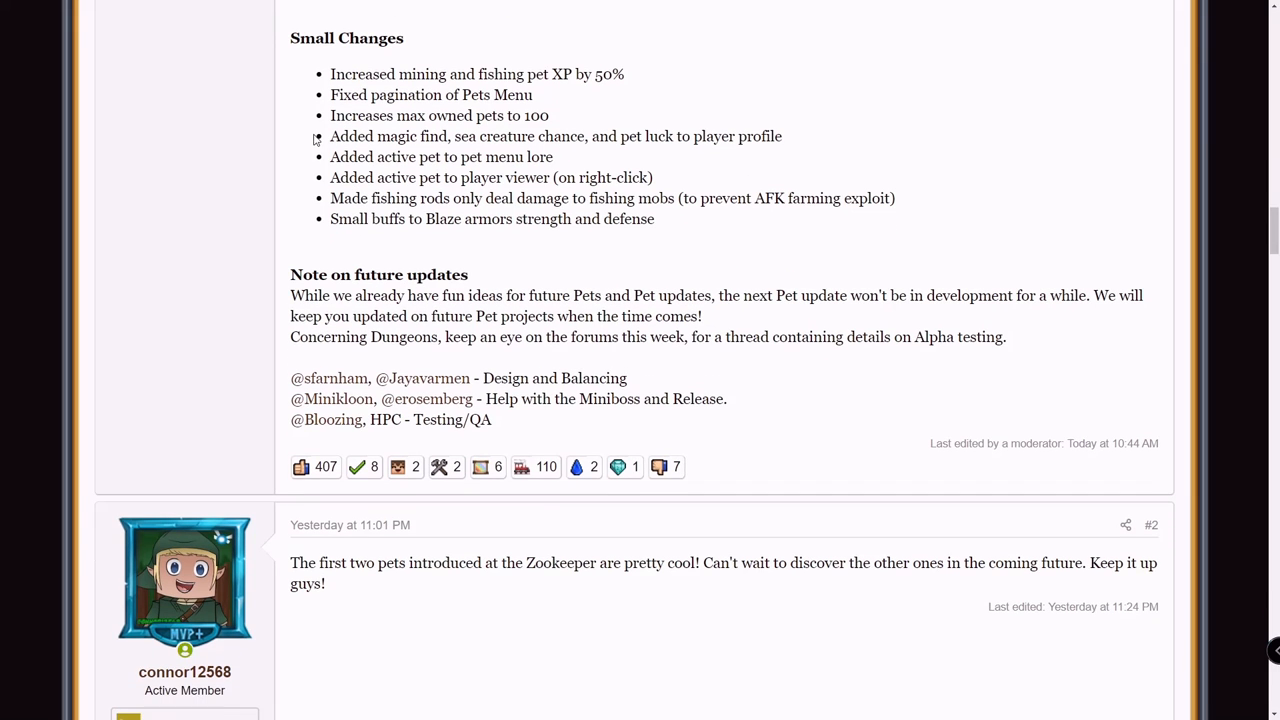
pyautogui.moveTo(565, 133)
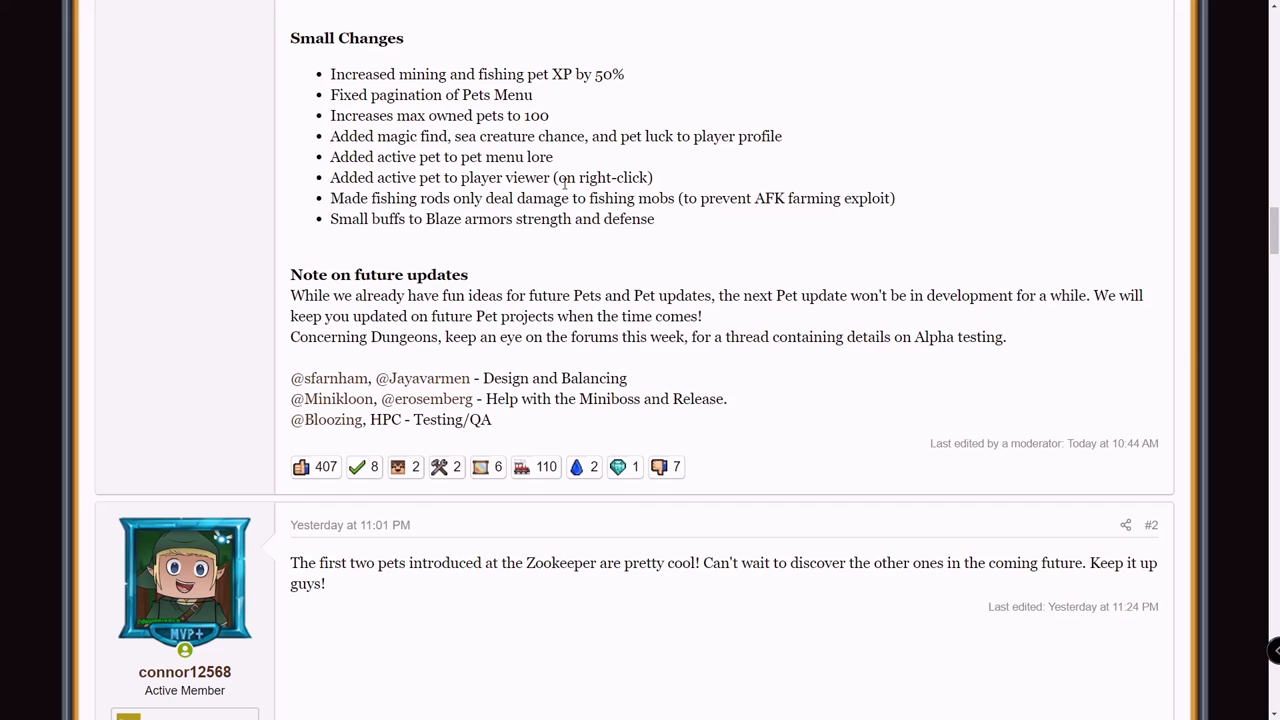
pyautogui.scroll(-3)
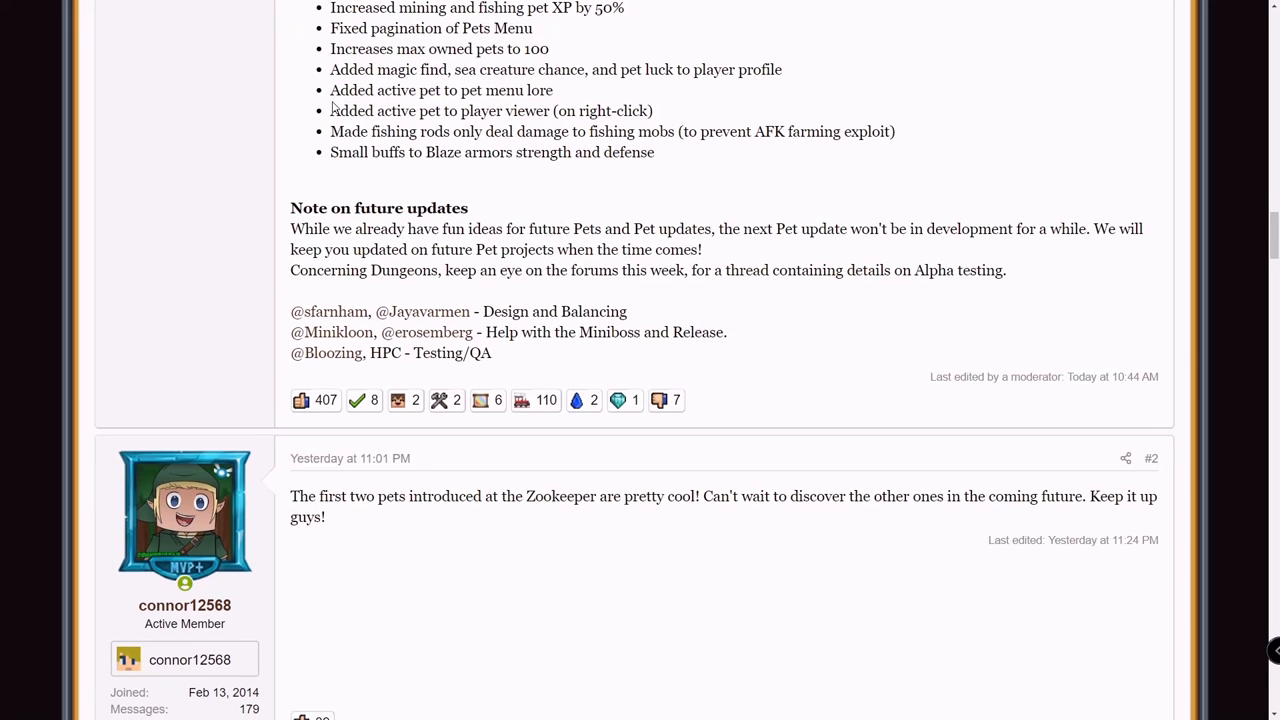
pyautogui.moveTo(557, 87)
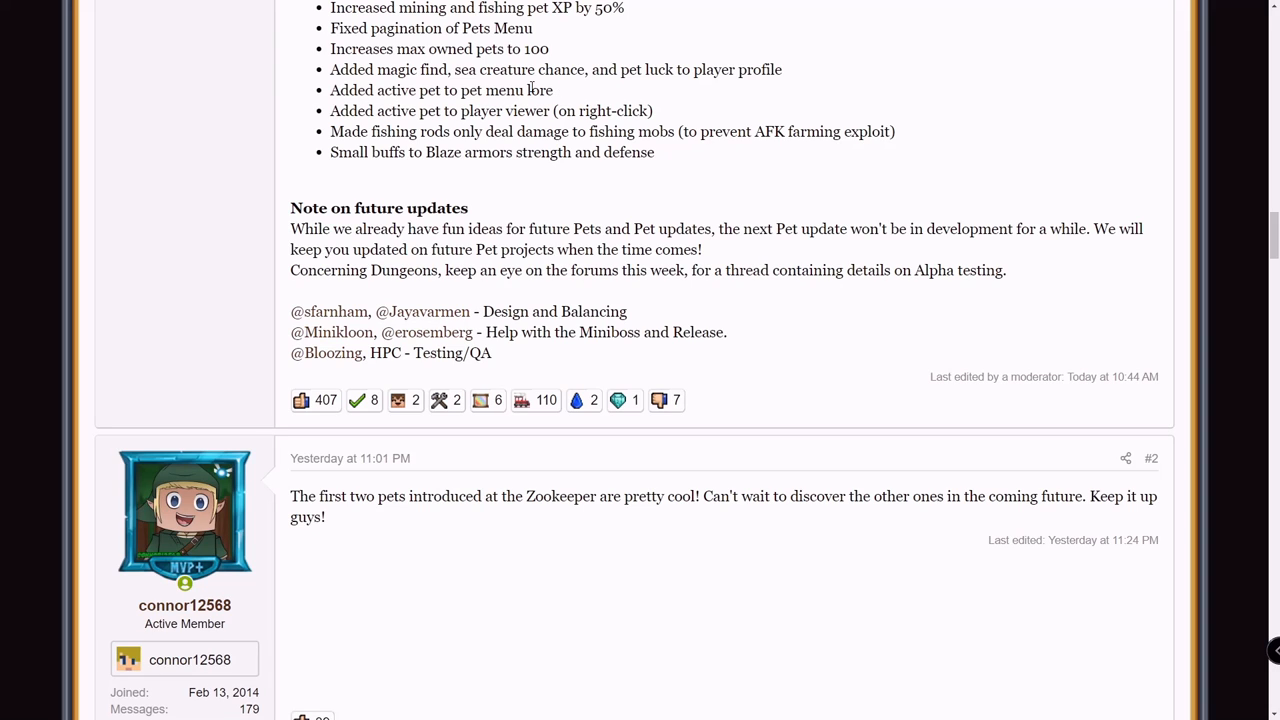
pyautogui.moveTo(433, 127)
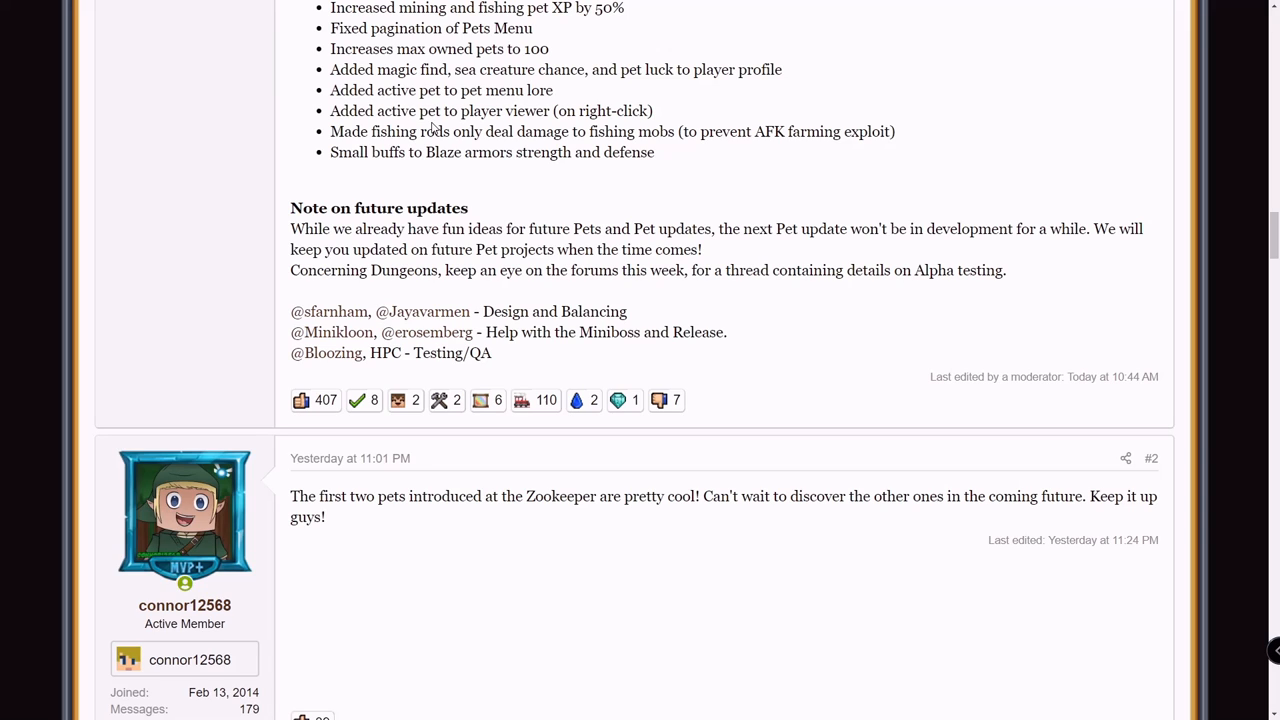
pyautogui.moveTo(406, 186)
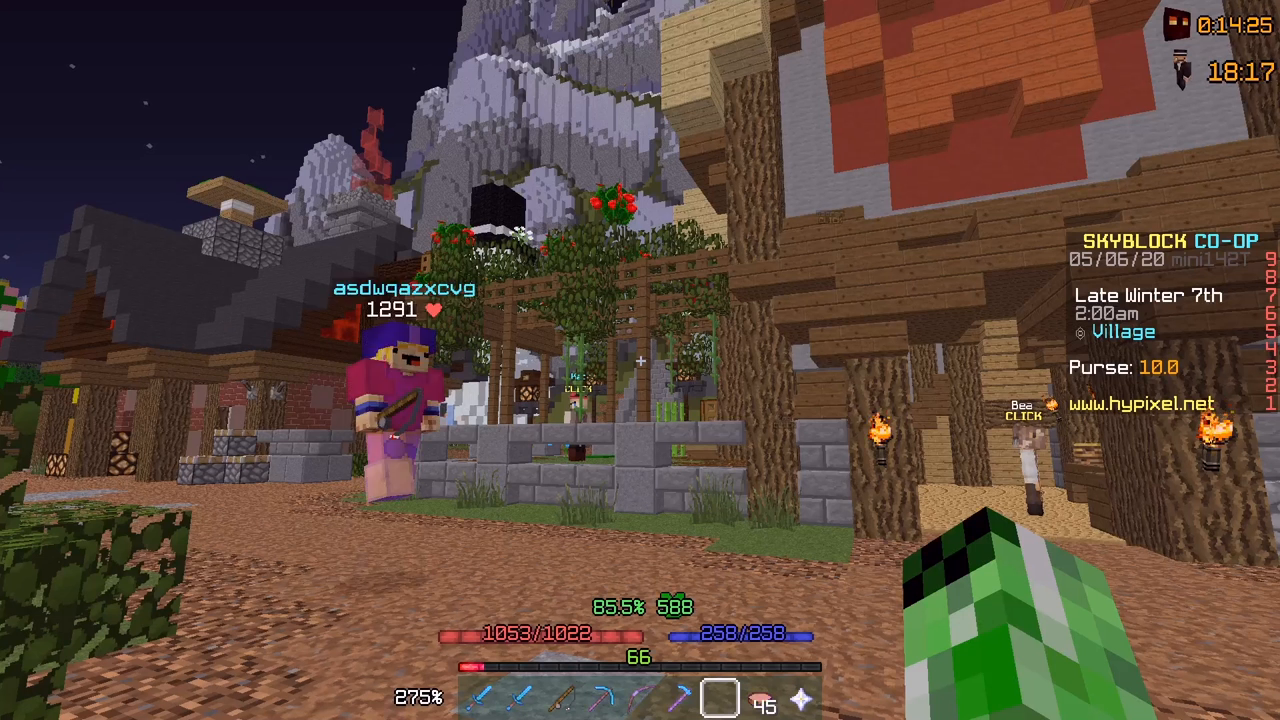
pyautogui.moveTo(640, 360)
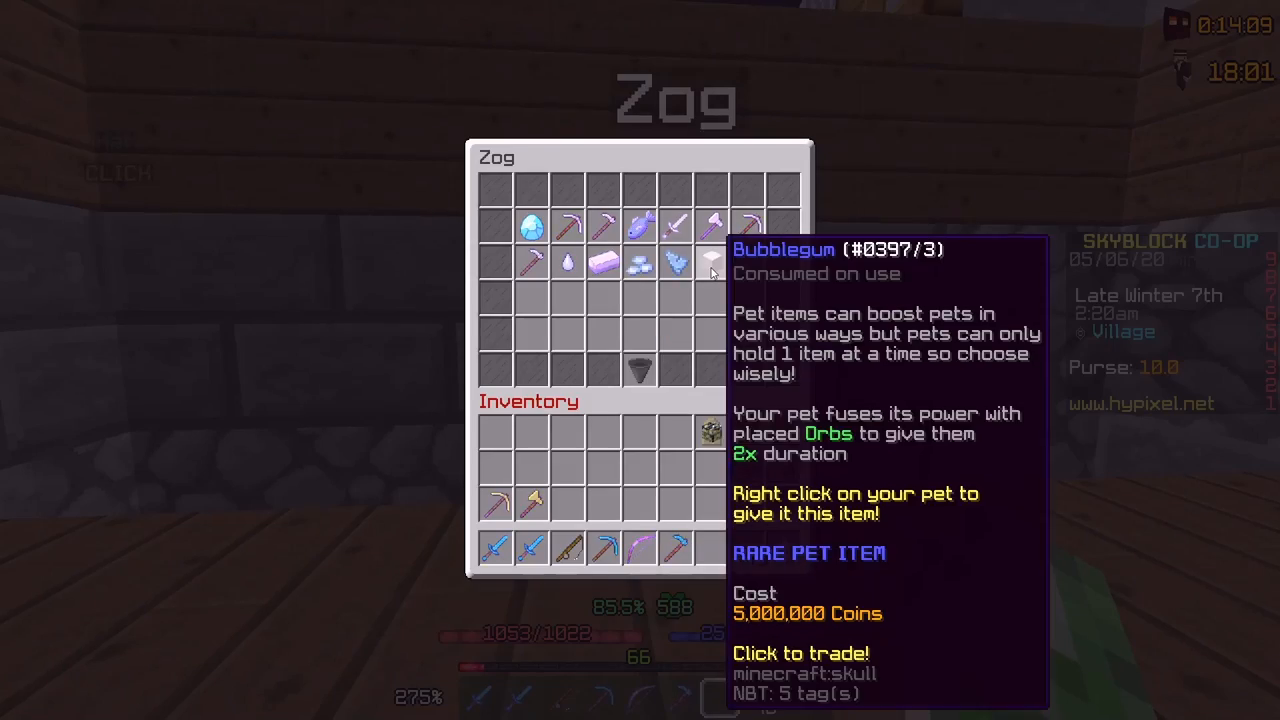
pyautogui.moveTo(565, 270)
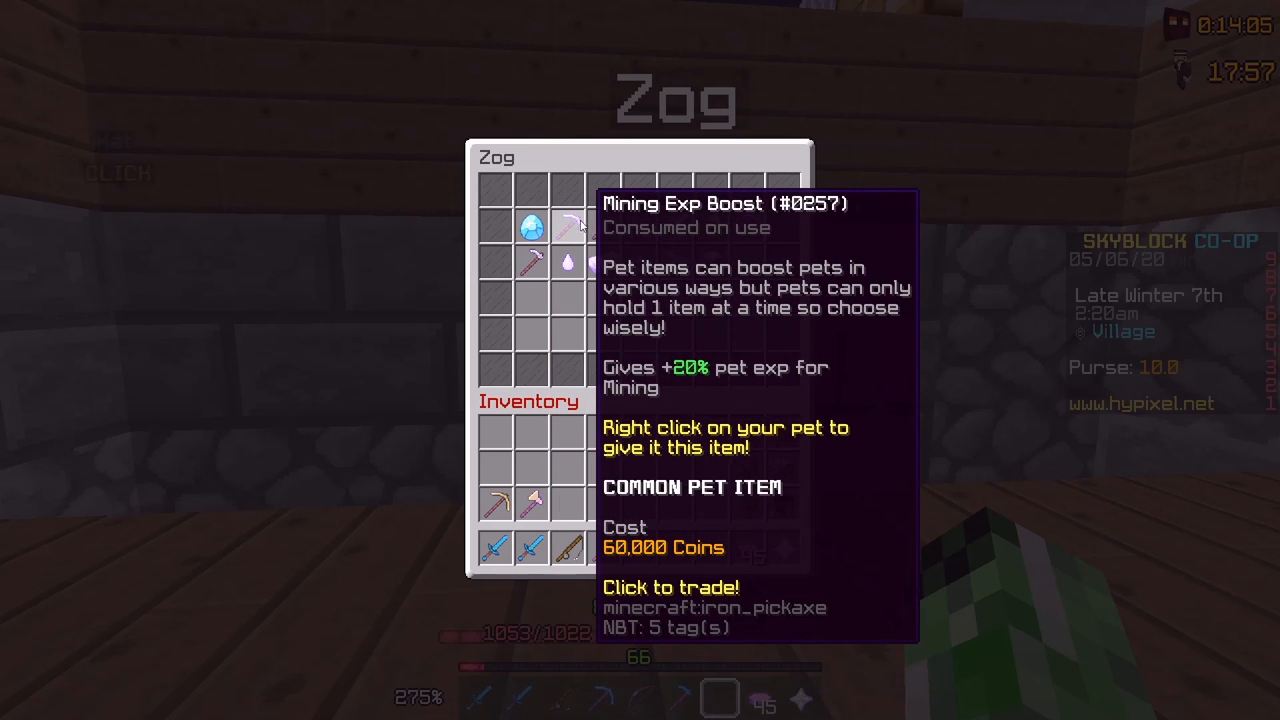
pyautogui.moveTo(740, 230)
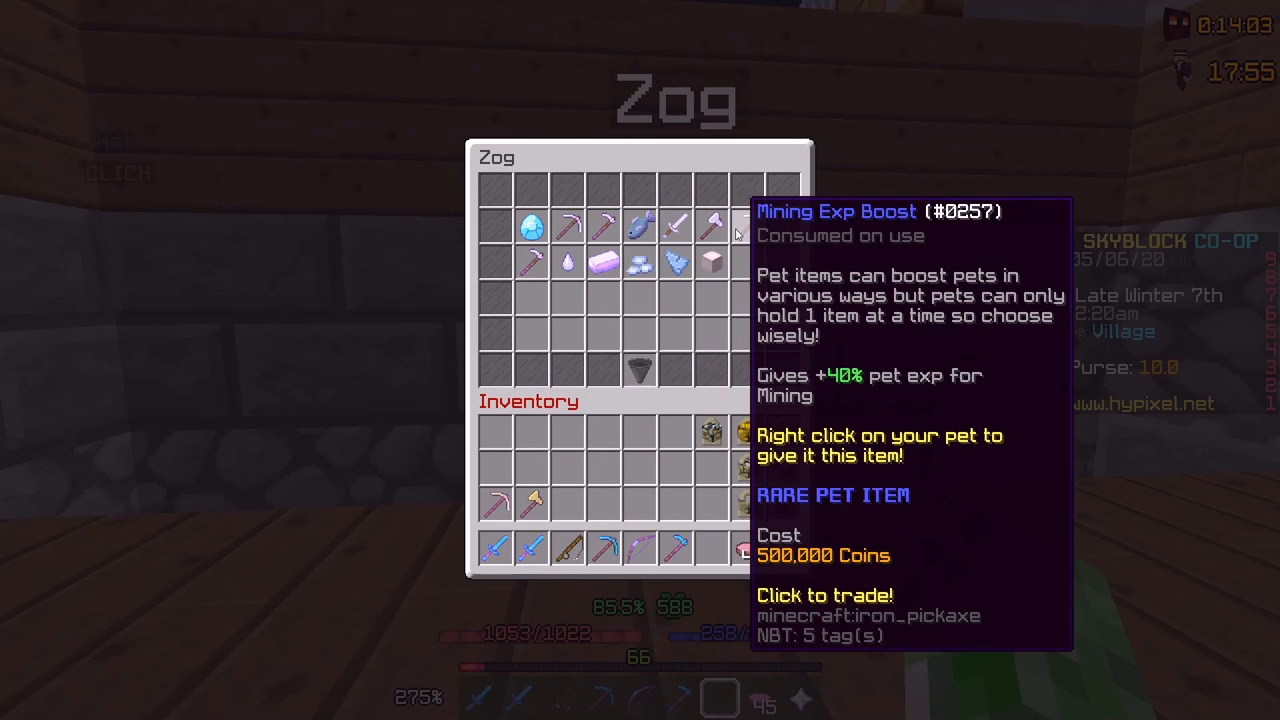
pyautogui.moveTo(710, 270)
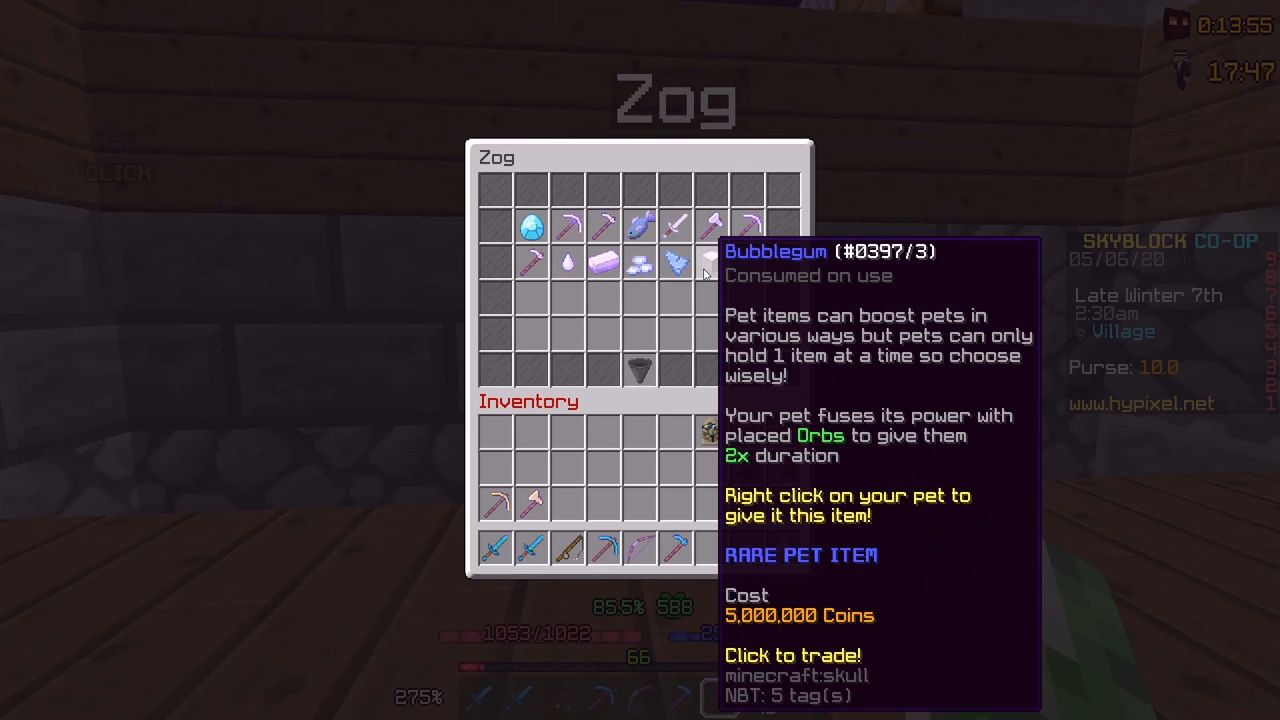
pyautogui.moveTo(677, 264)
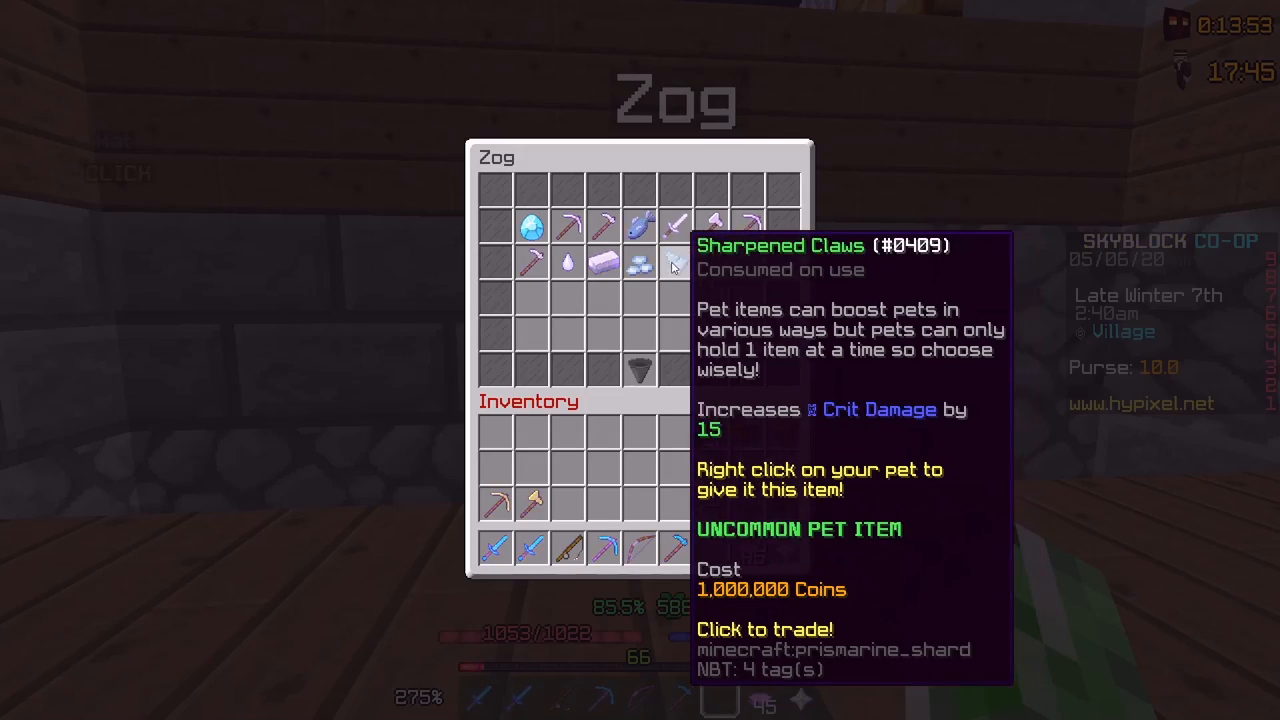
# Step: Close Zog's pet item shop after browsing Bubblegum, Mining Exp Boost and Sharpened Claws
pyautogui.press('Escape')
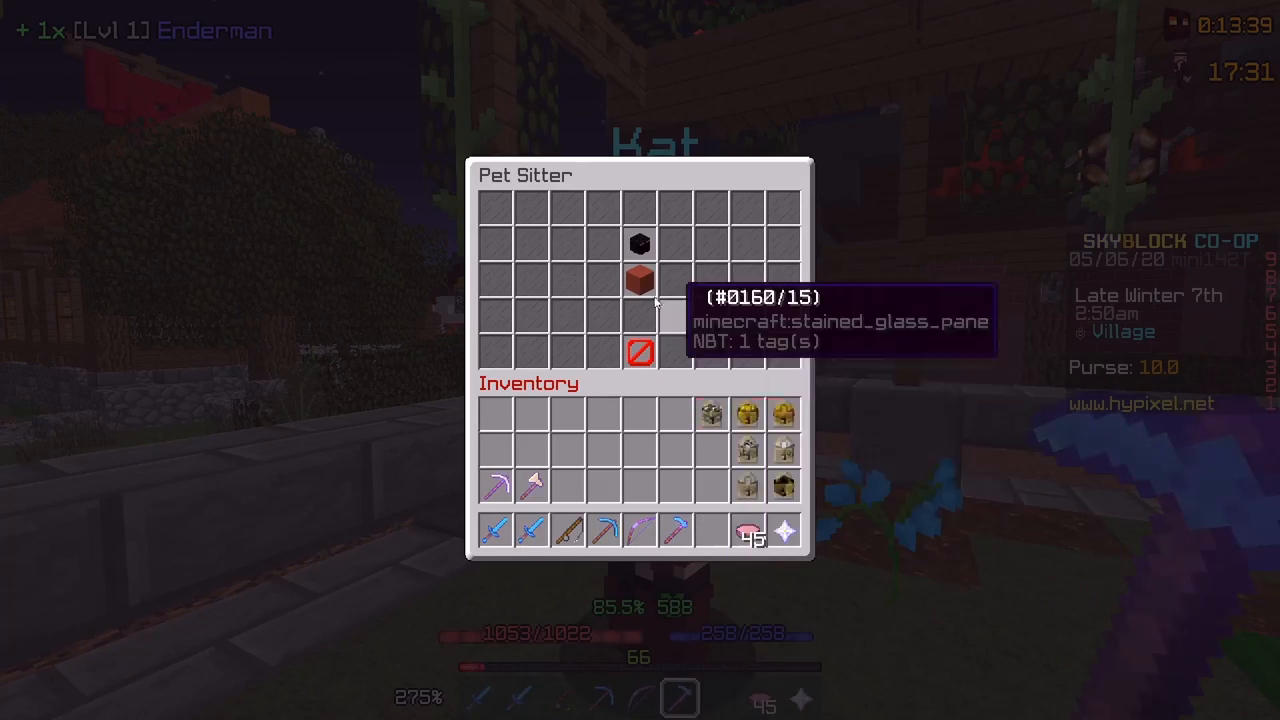
pyautogui.moveTo(640, 278)
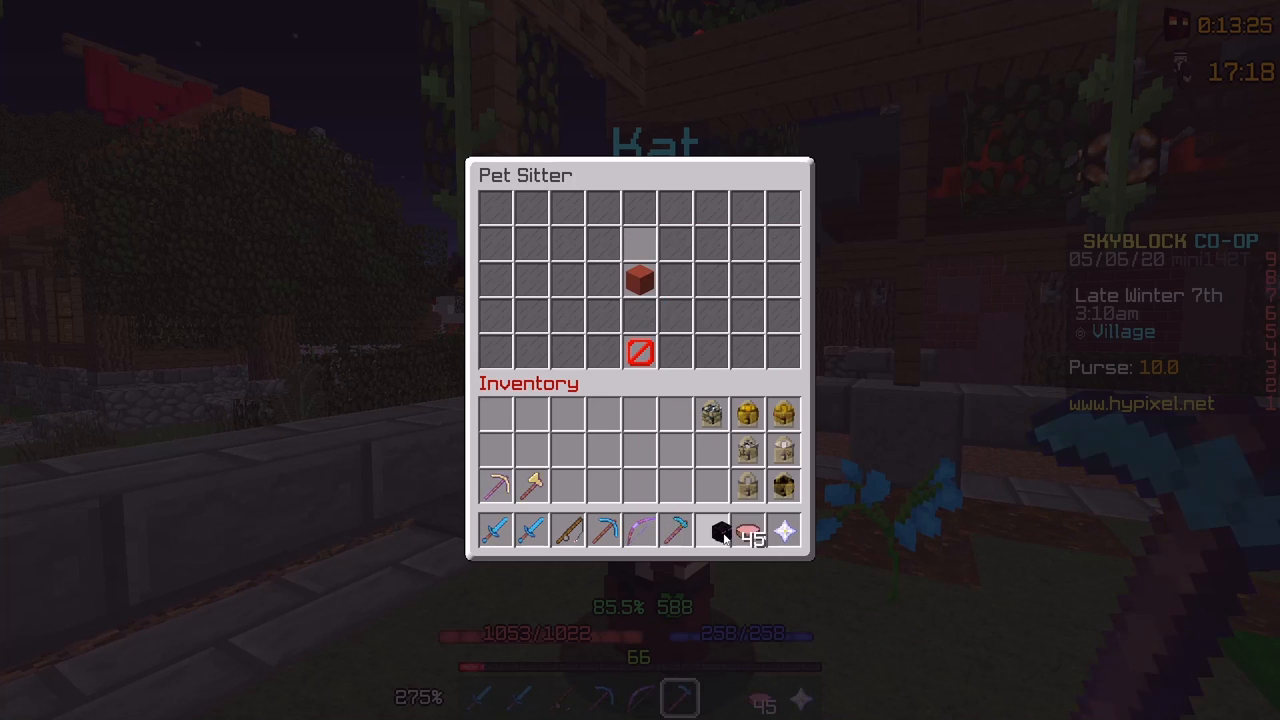
# Step: Close Kat's Pet Sitter menu with the Enderman pet back in the hotbar
pyautogui.press('Escape')
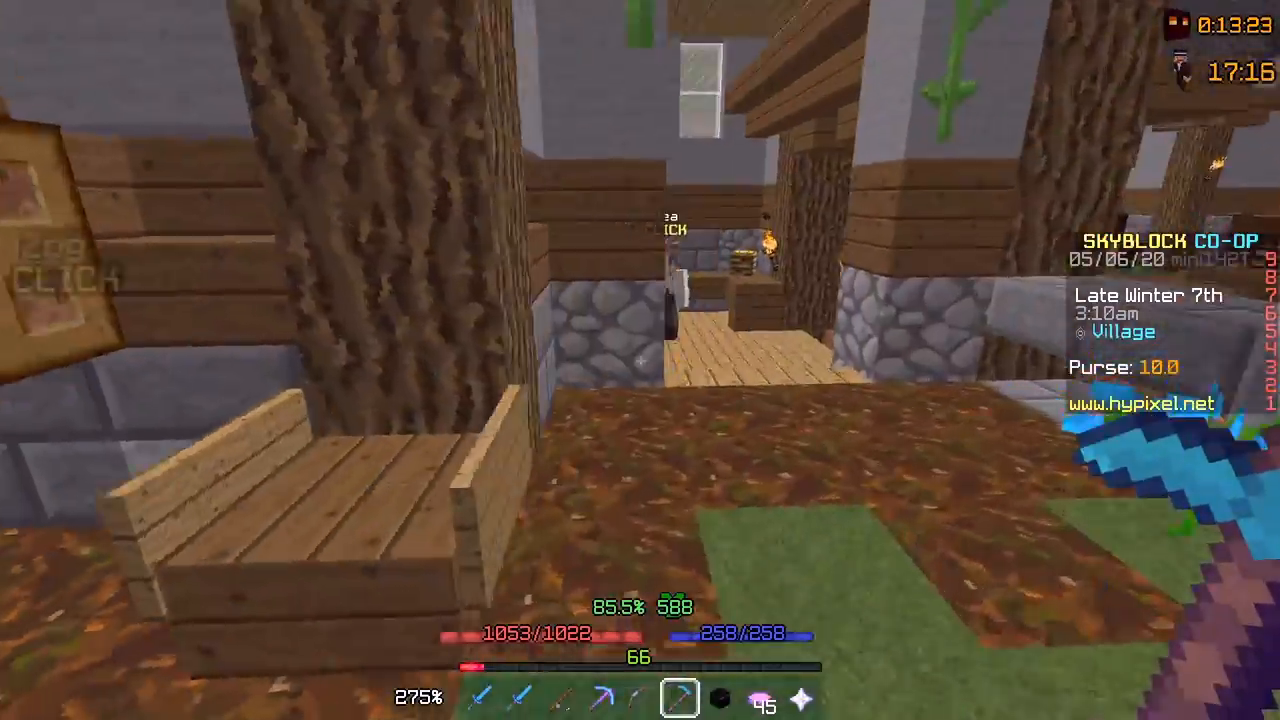
pyautogui.moveTo(640, 360)
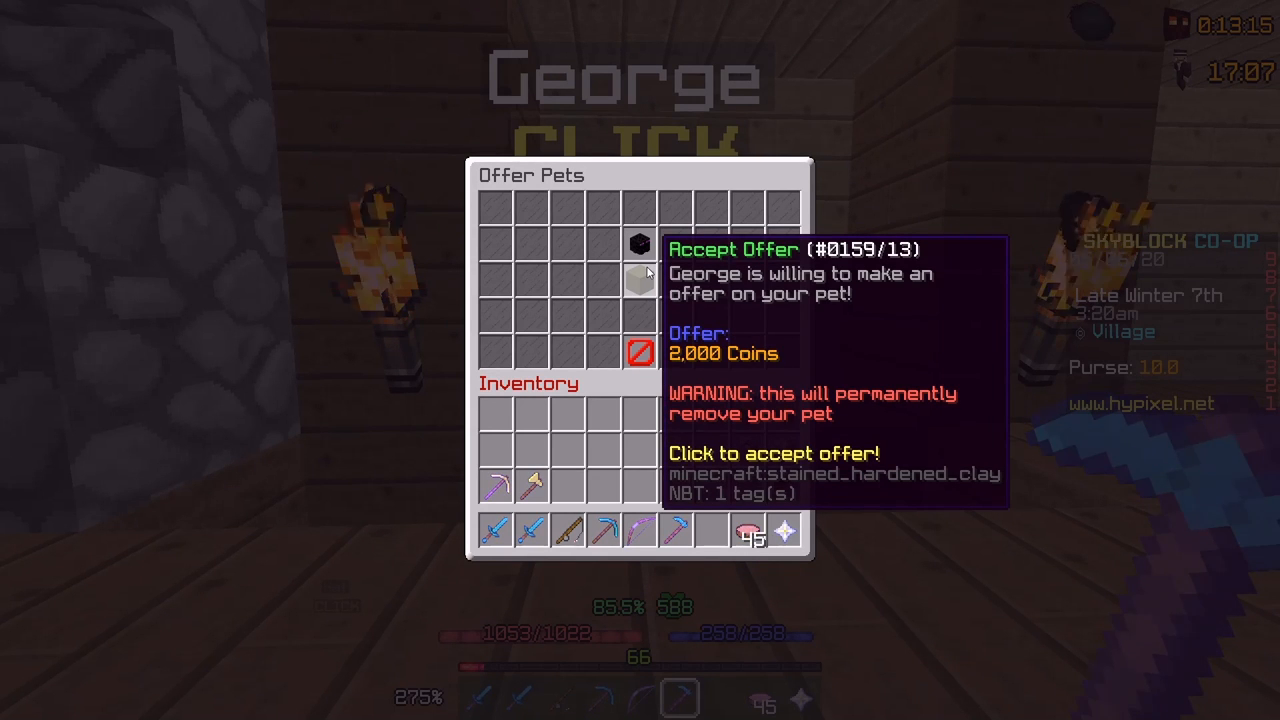
pyautogui.moveTo(710, 530)
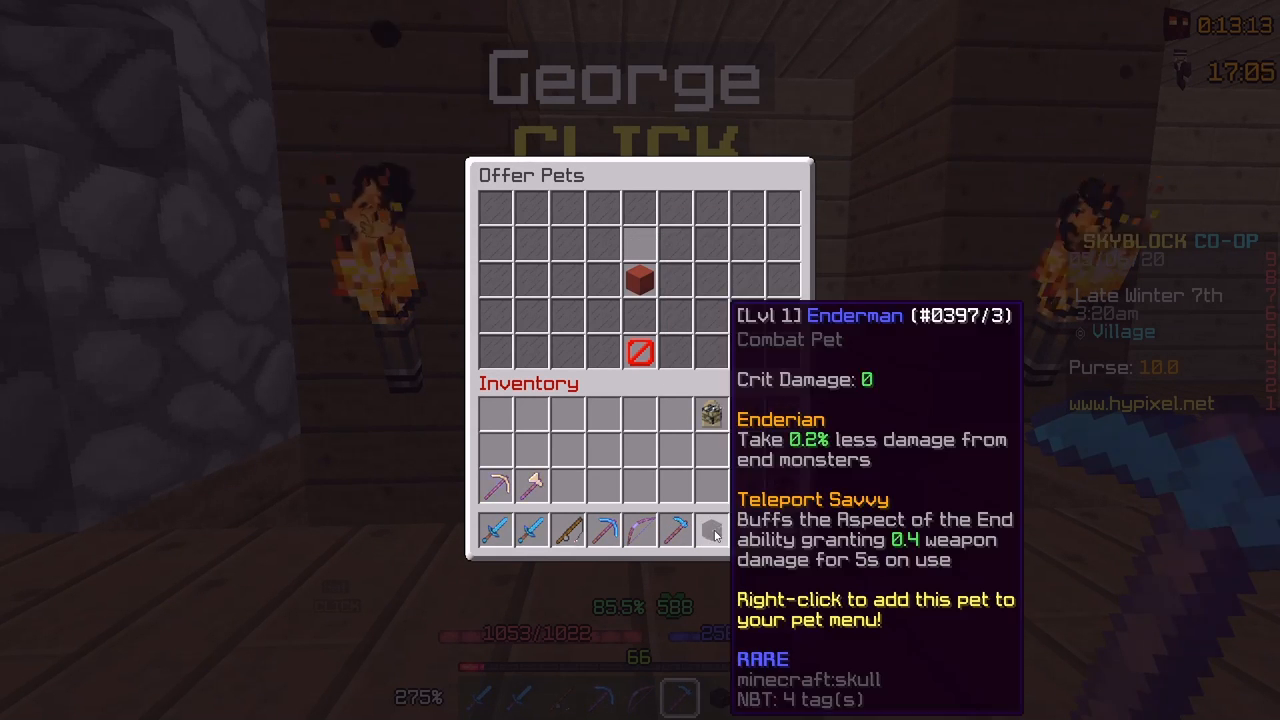
# Step: Decline George's 2,000-coin offer for the Enderman pet by closing the menu
pyautogui.press('Escape')
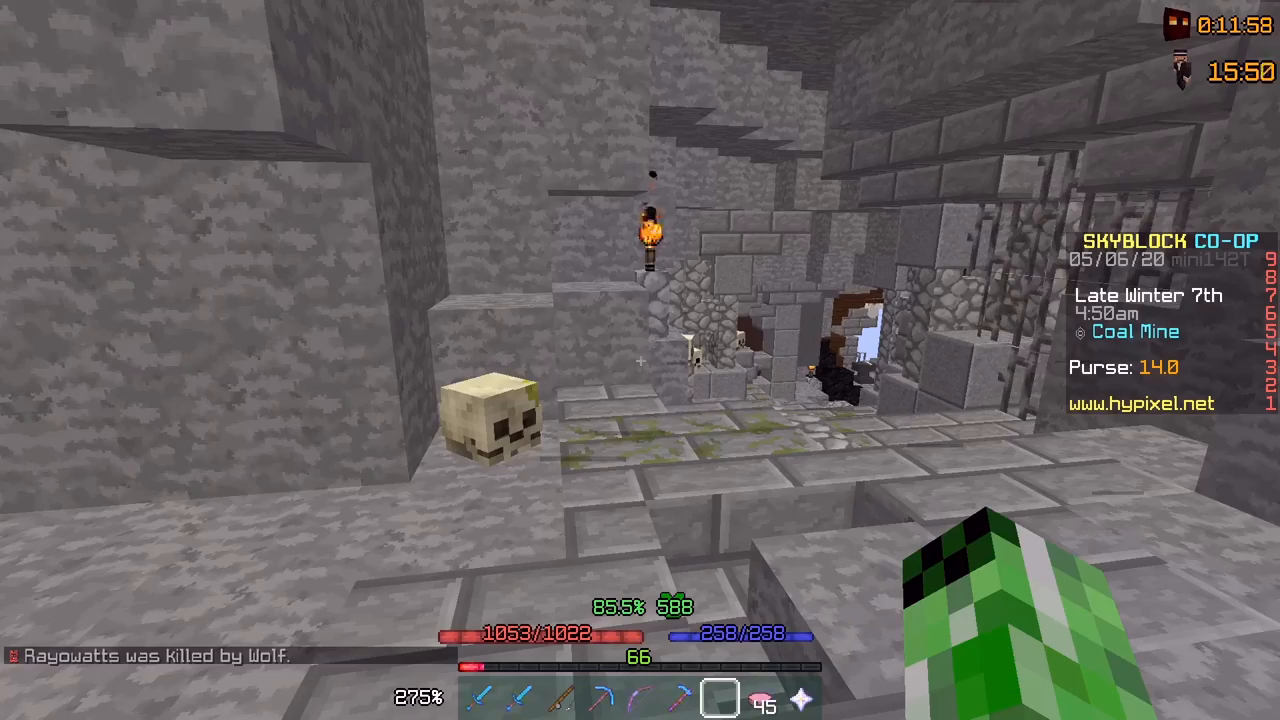
pyautogui.moveTo(640, 360)
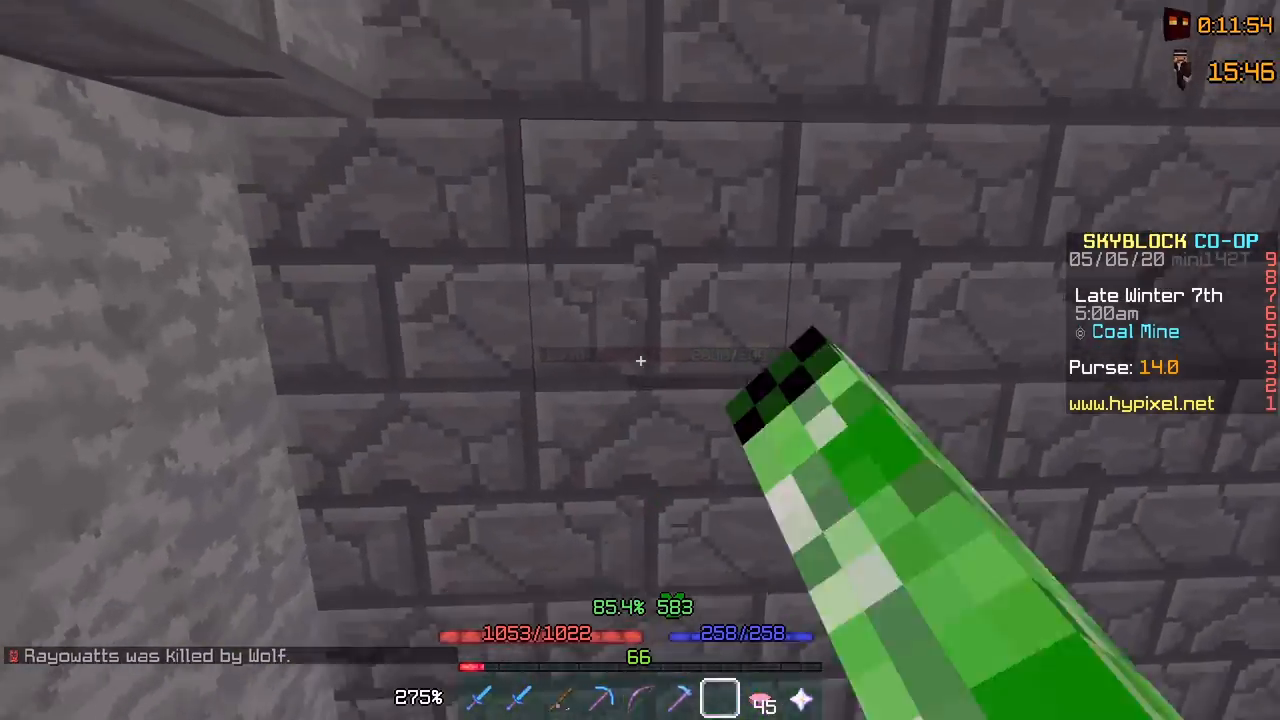
pyautogui.moveTo(640, 360)
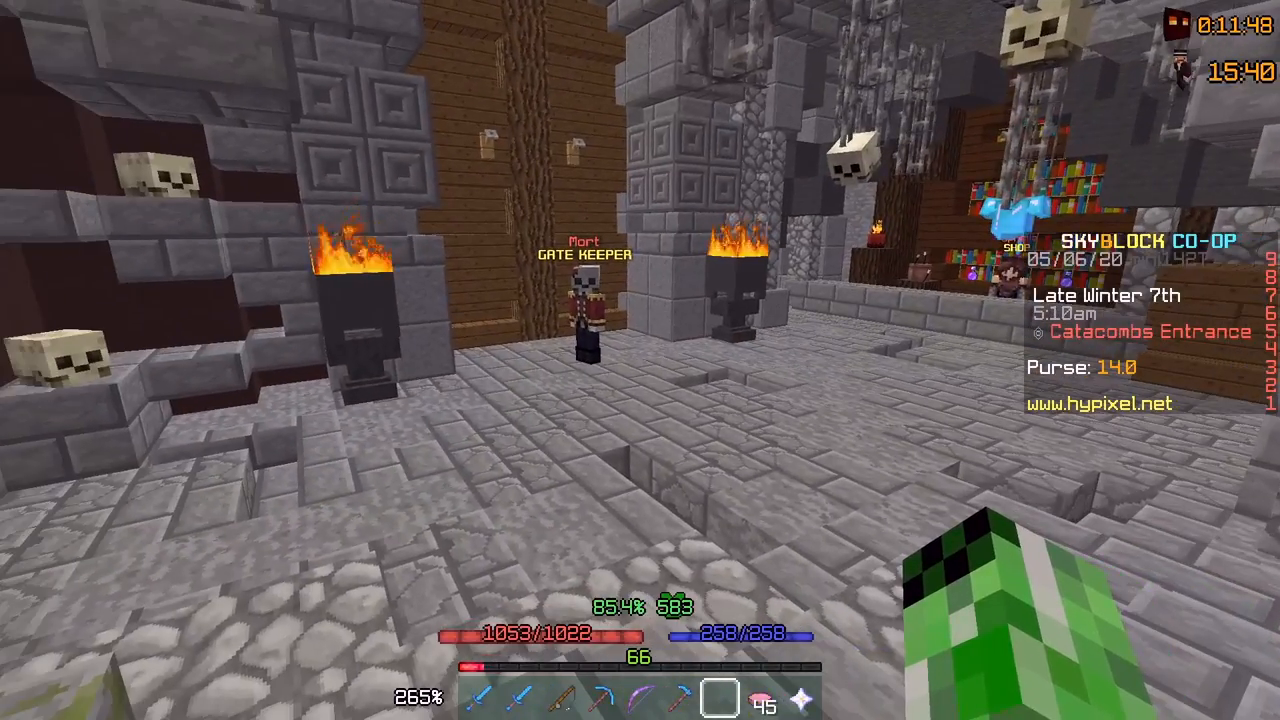
pyautogui.moveTo(640, 360)
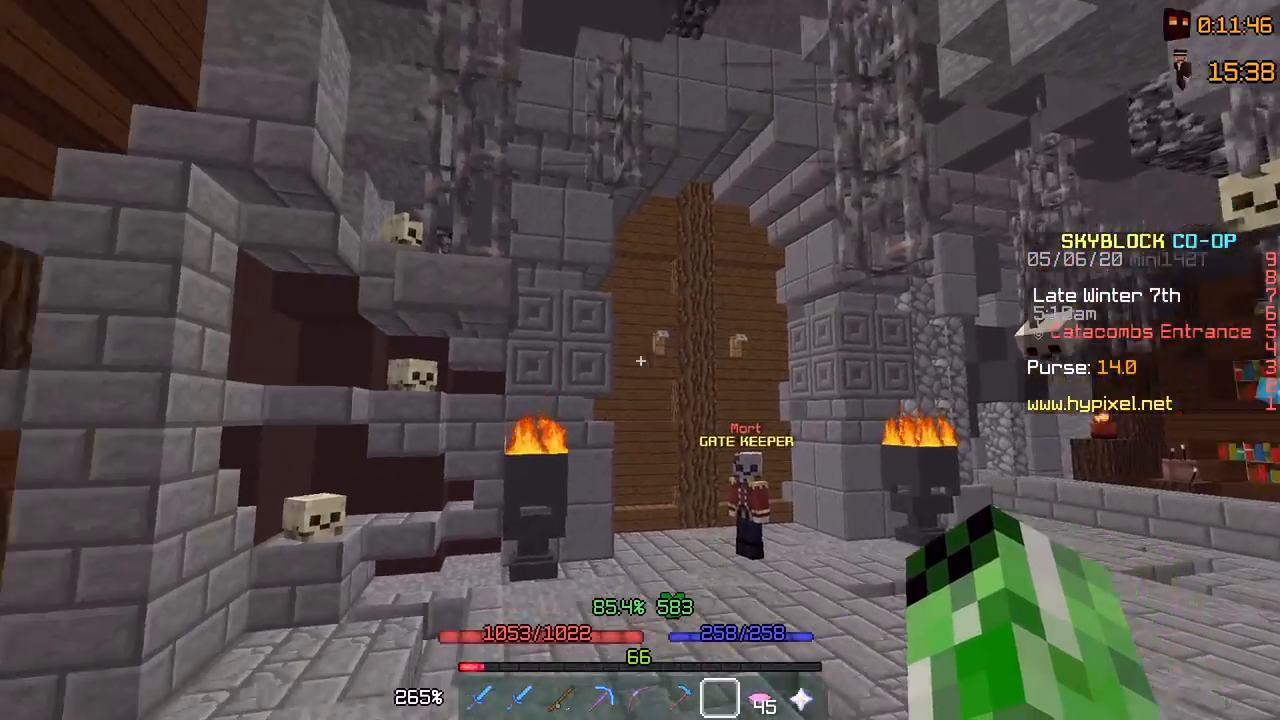
pyautogui.moveTo(640, 360)
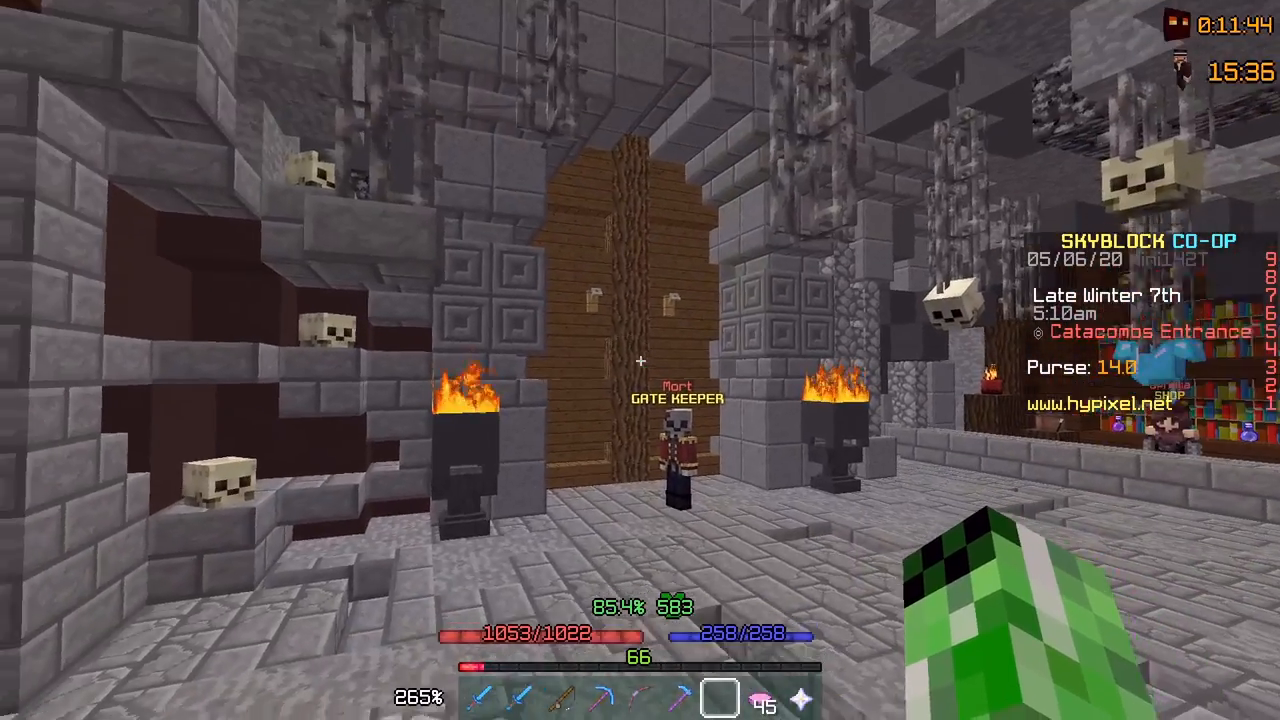